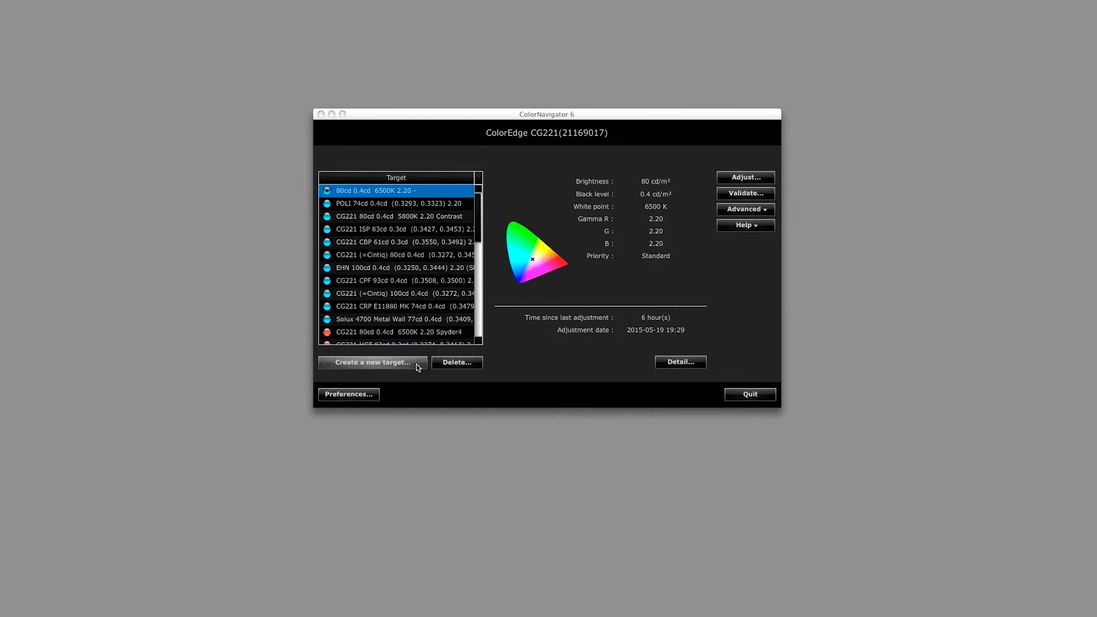
# Start the new-target wizard with manual entry as the creation method
pyautogui.click(371, 363)
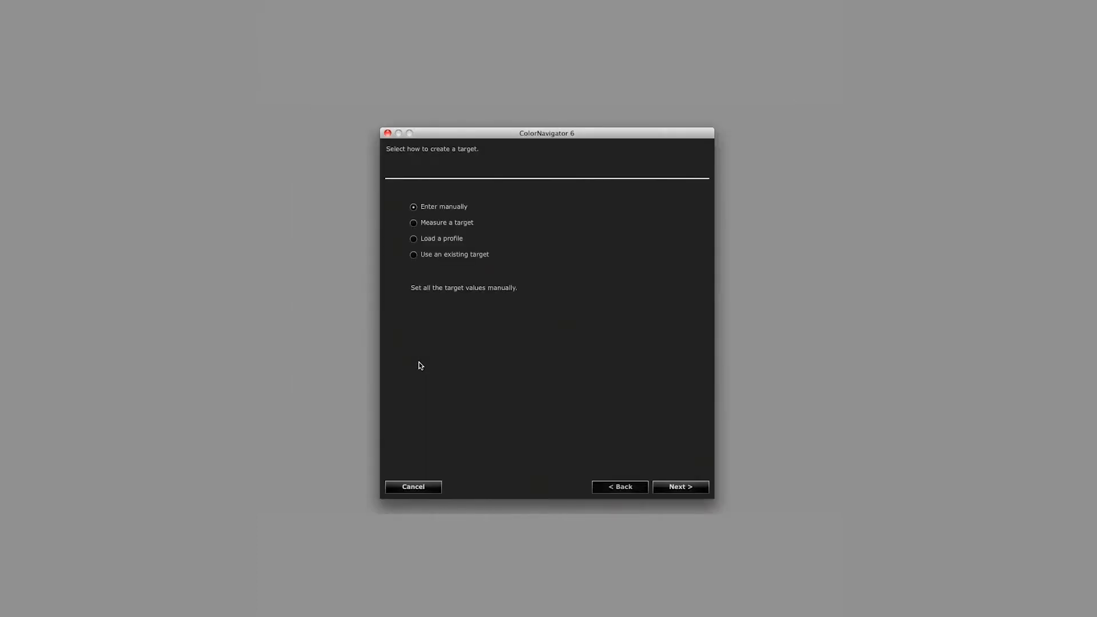
pyautogui.moveTo(488, 210)
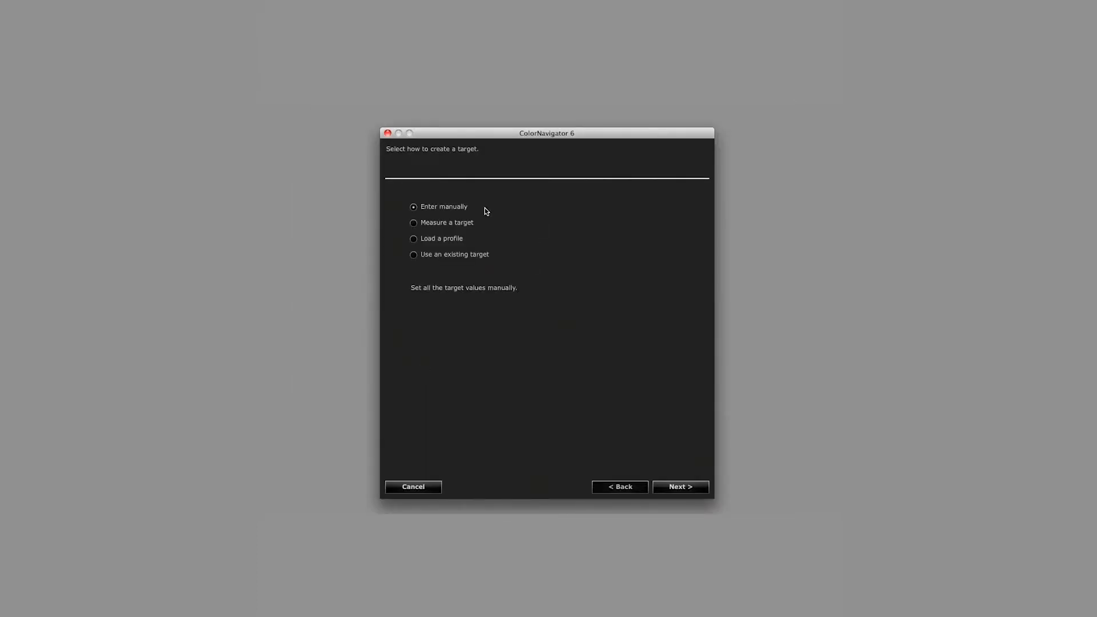
pyautogui.moveTo(633, 401)
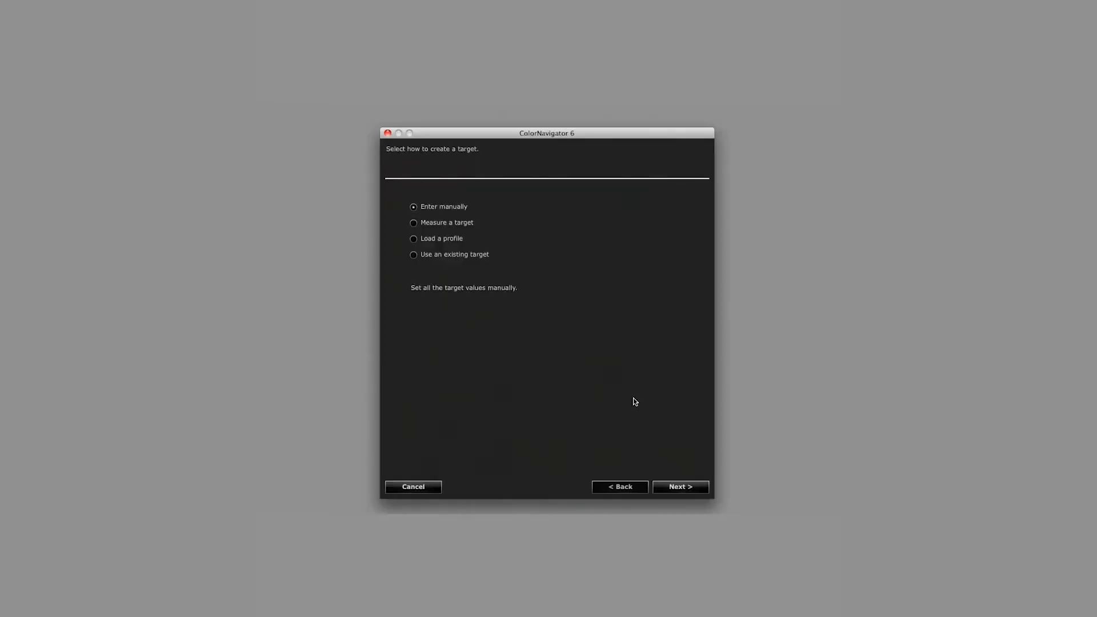
# Continue to the gamut page, leaving Gamut at Monitor native
pyautogui.click(677, 487)
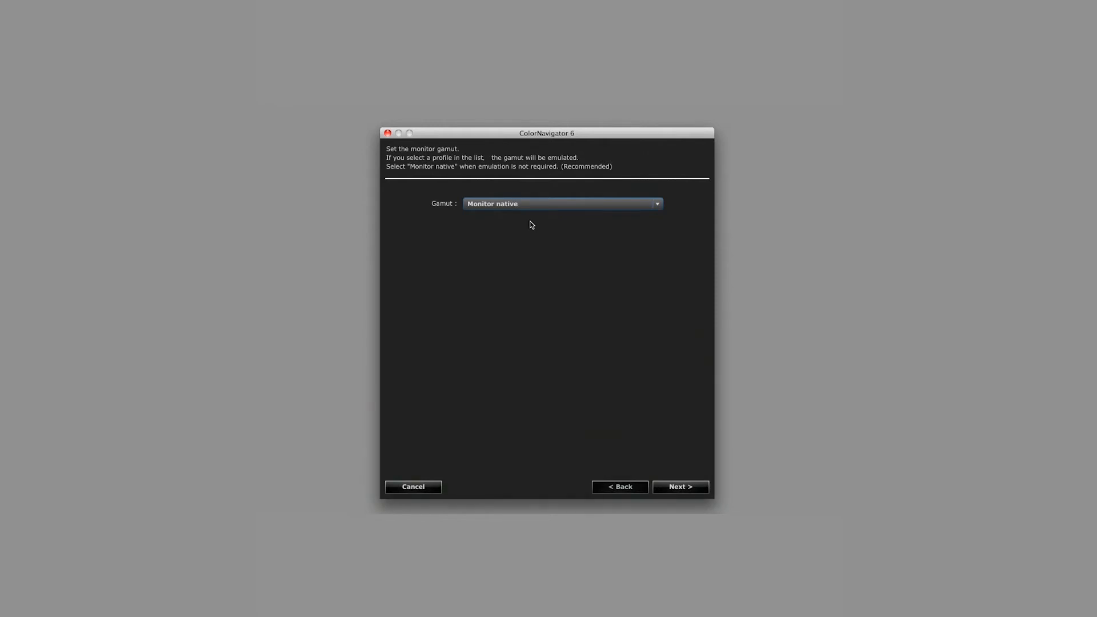
# Keep the native gamut and reach the brightness/white point page at 80 cd/m² and 6500 K
pyautogui.click(678, 487)
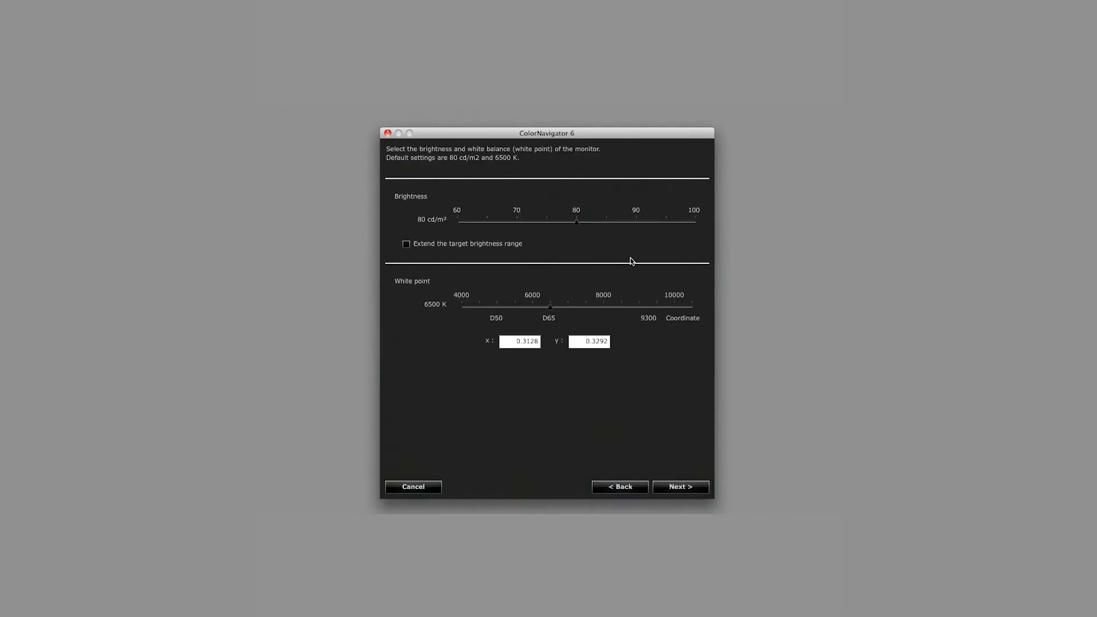
pyautogui.moveTo(588, 243)
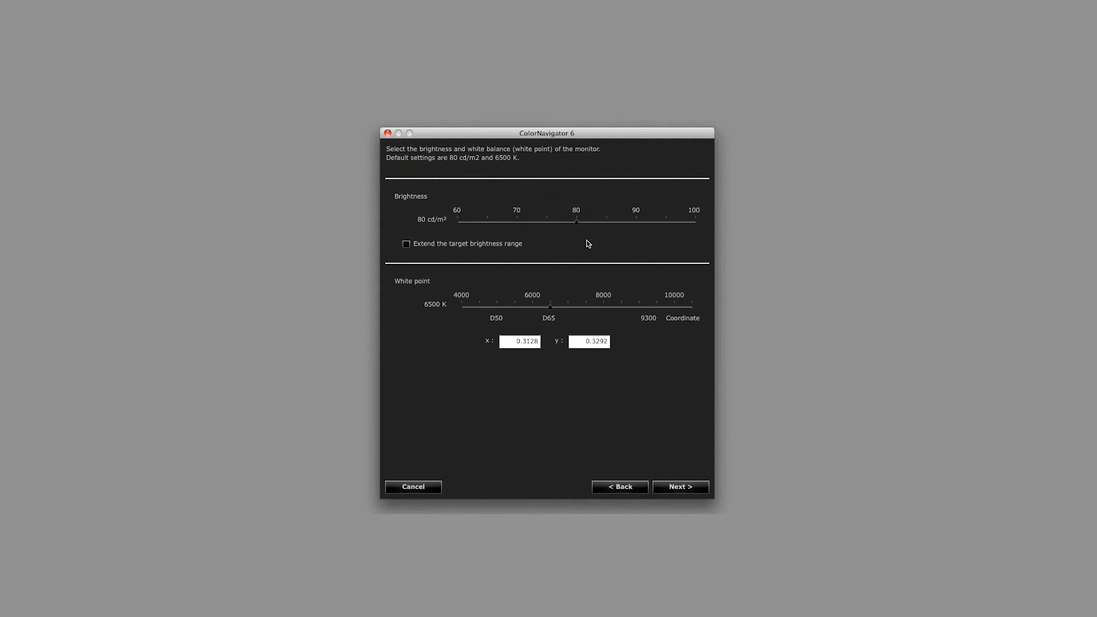
pyautogui.moveTo(448, 235)
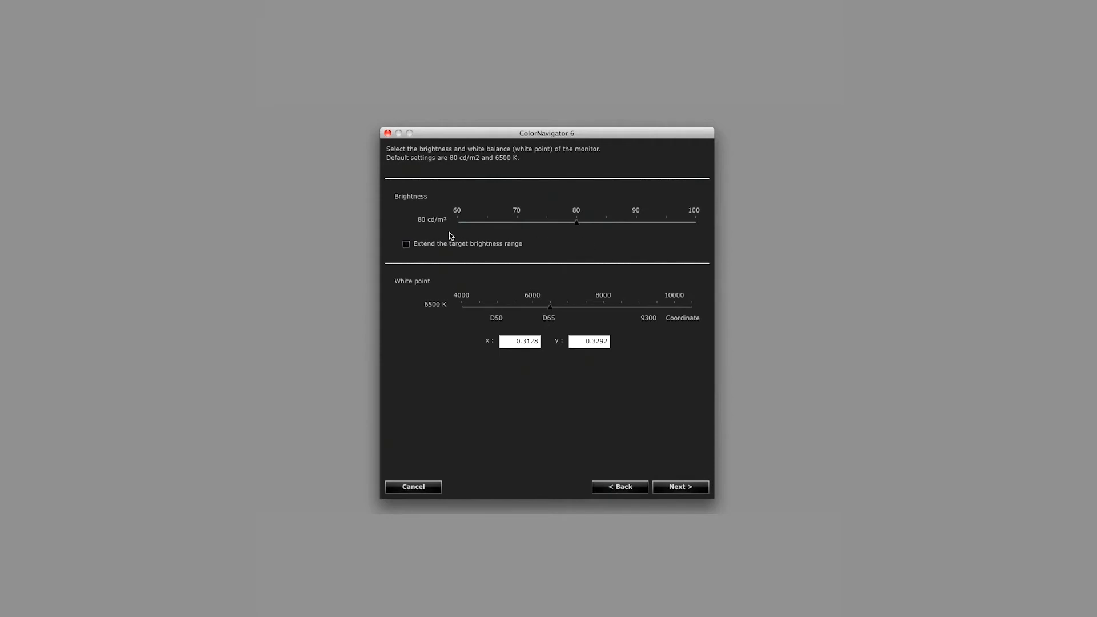
pyautogui.moveTo(430, 230)
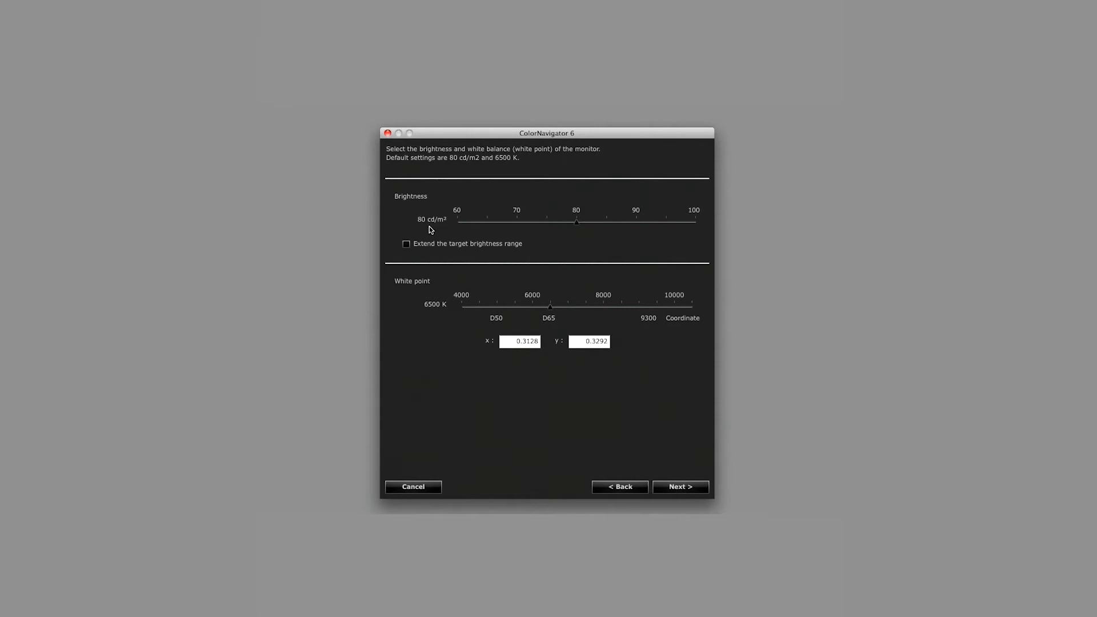
pyautogui.moveTo(581, 242)
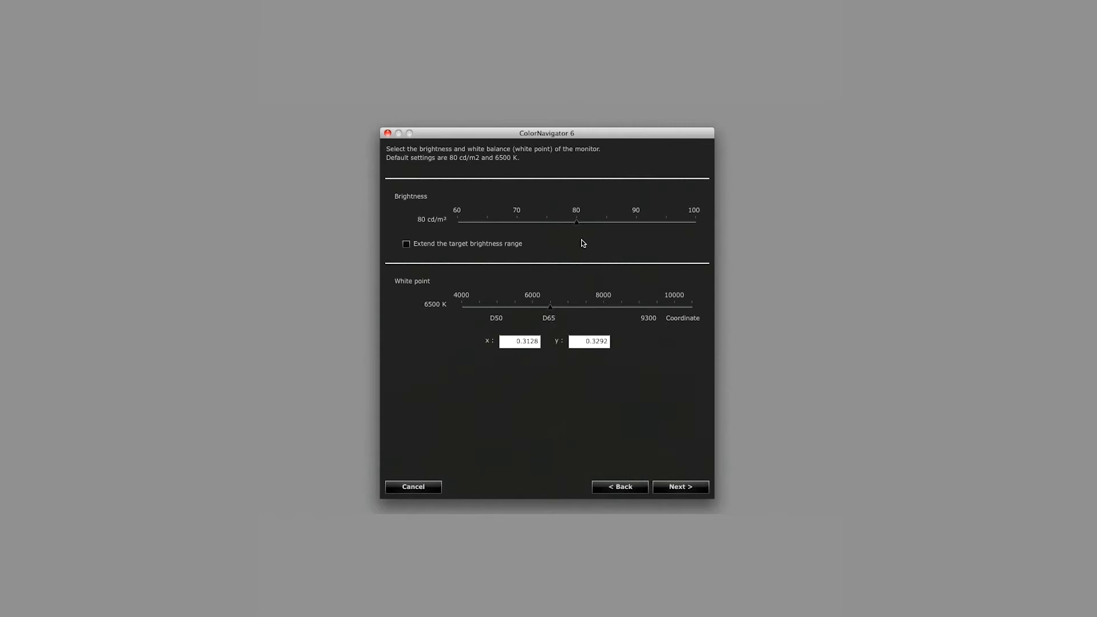
pyautogui.moveTo(558, 253)
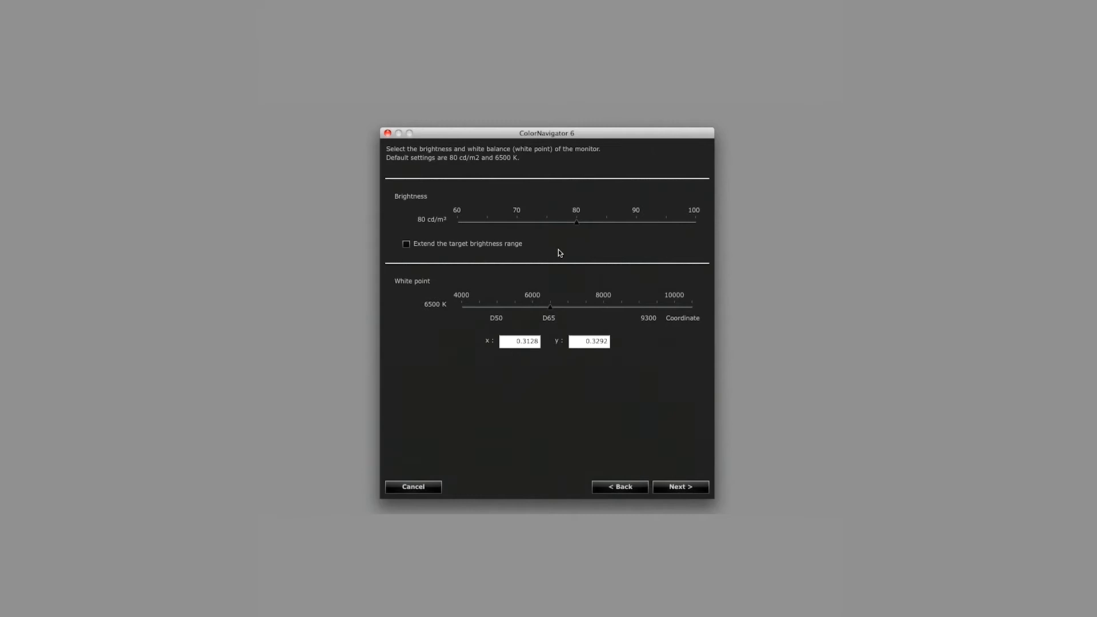
pyautogui.moveTo(653, 250)
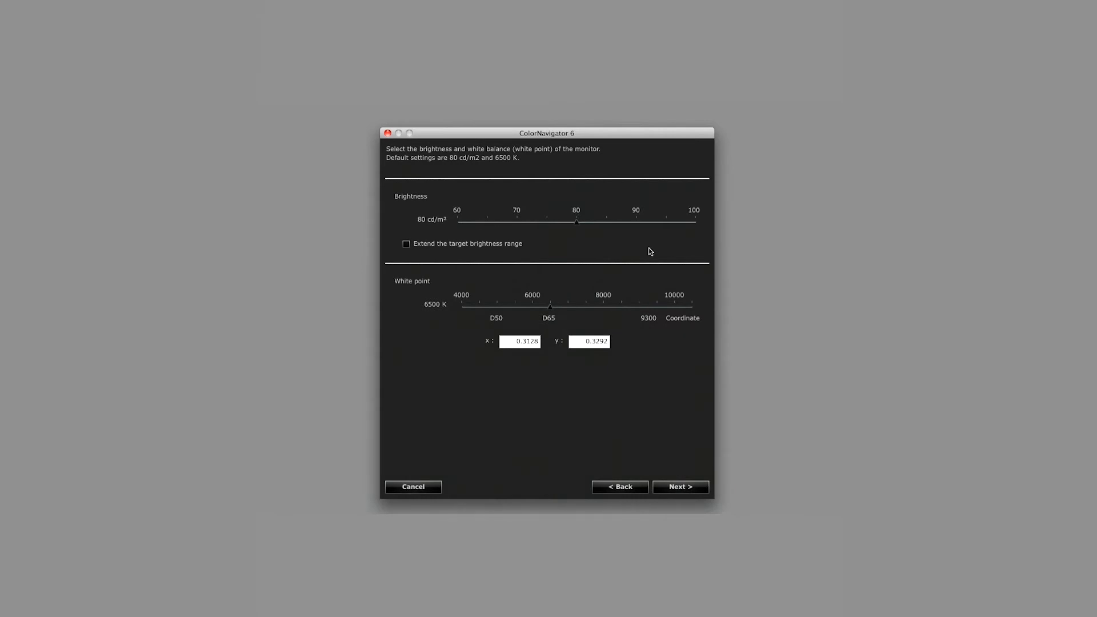
pyautogui.moveTo(556, 329)
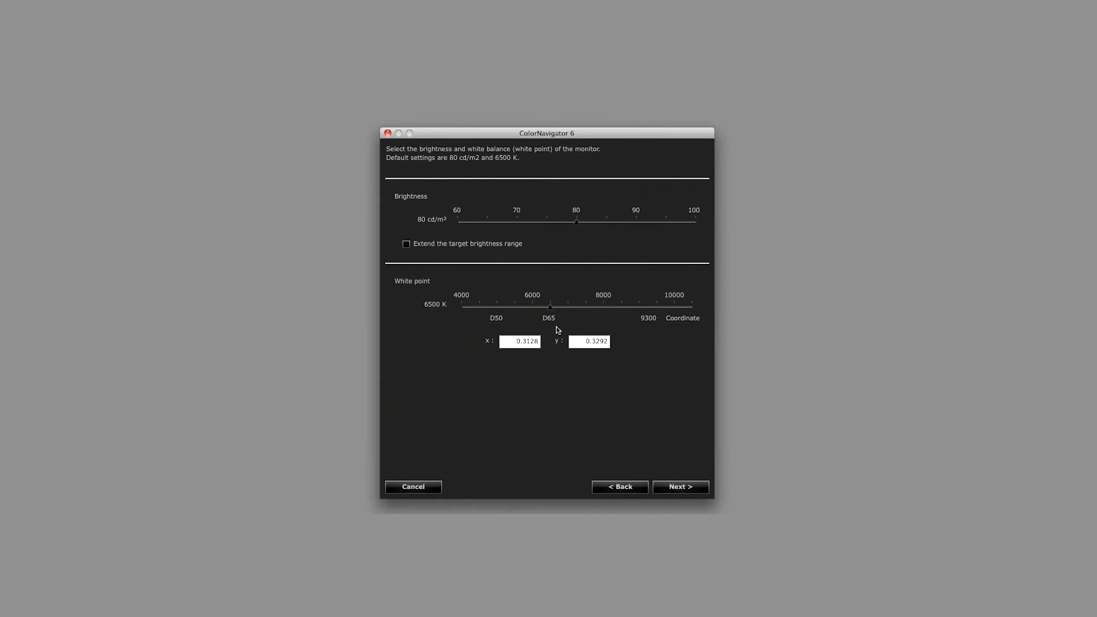
pyautogui.moveTo(548, 330)
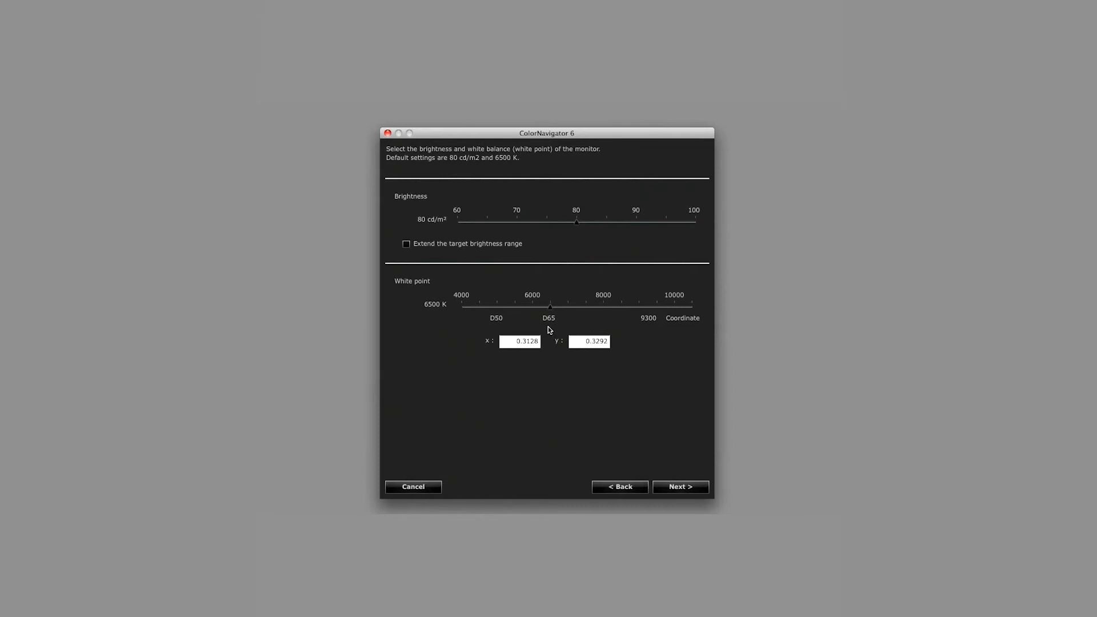
pyautogui.moveTo(455, 319)
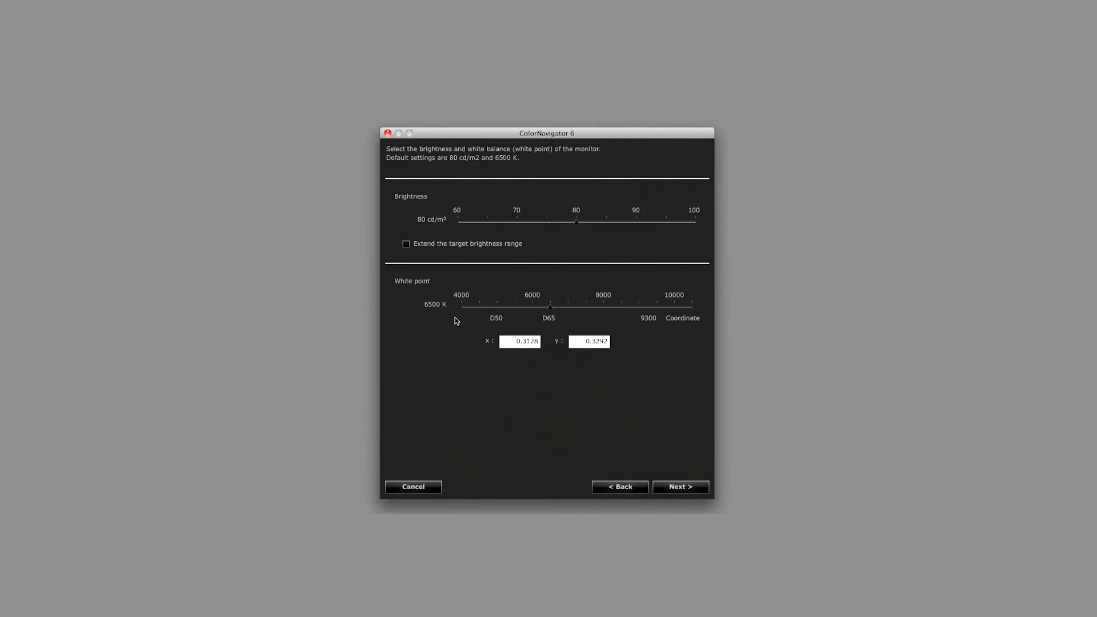
pyautogui.moveTo(436, 317)
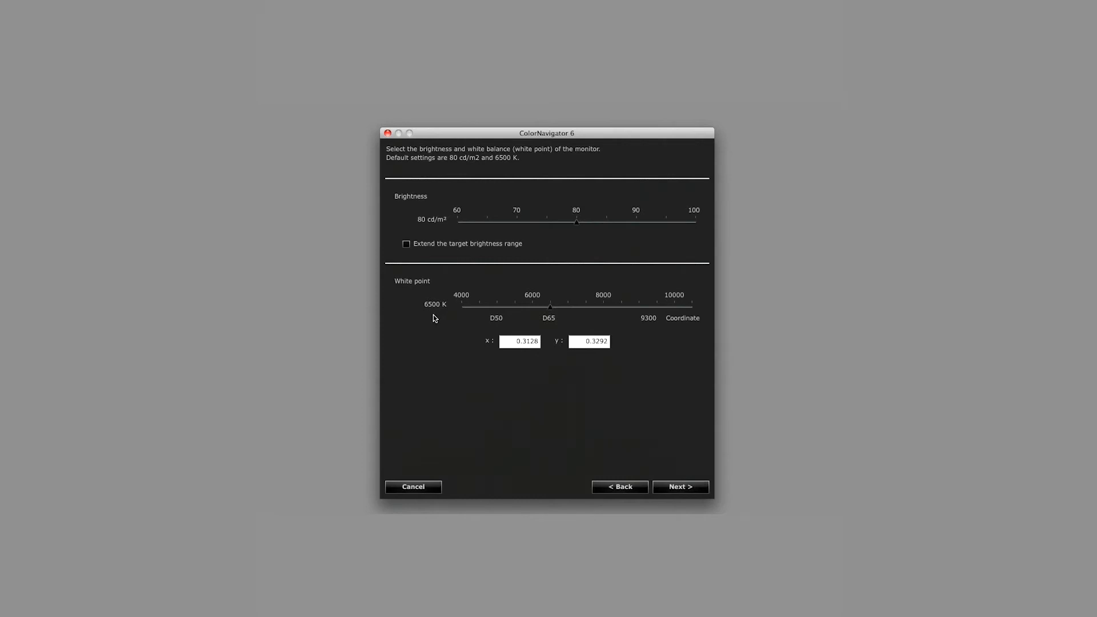
pyautogui.moveTo(688, 462)
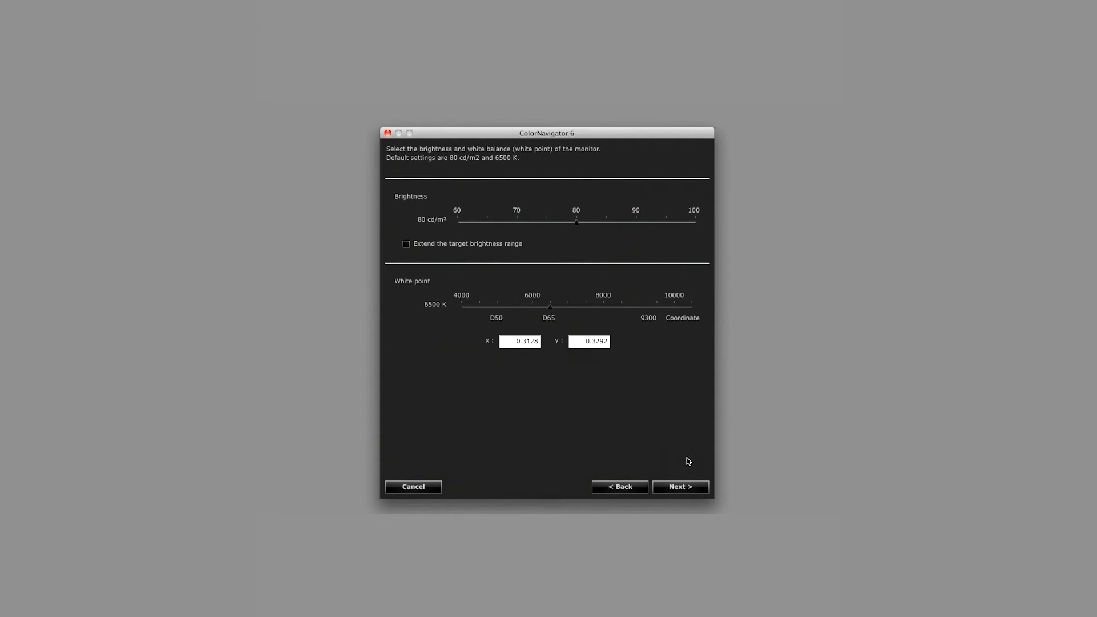
# Accept 80 cd/m² and 6500 K and reach the black level page set to 0.4 cd/m²
pyautogui.click(679, 487)
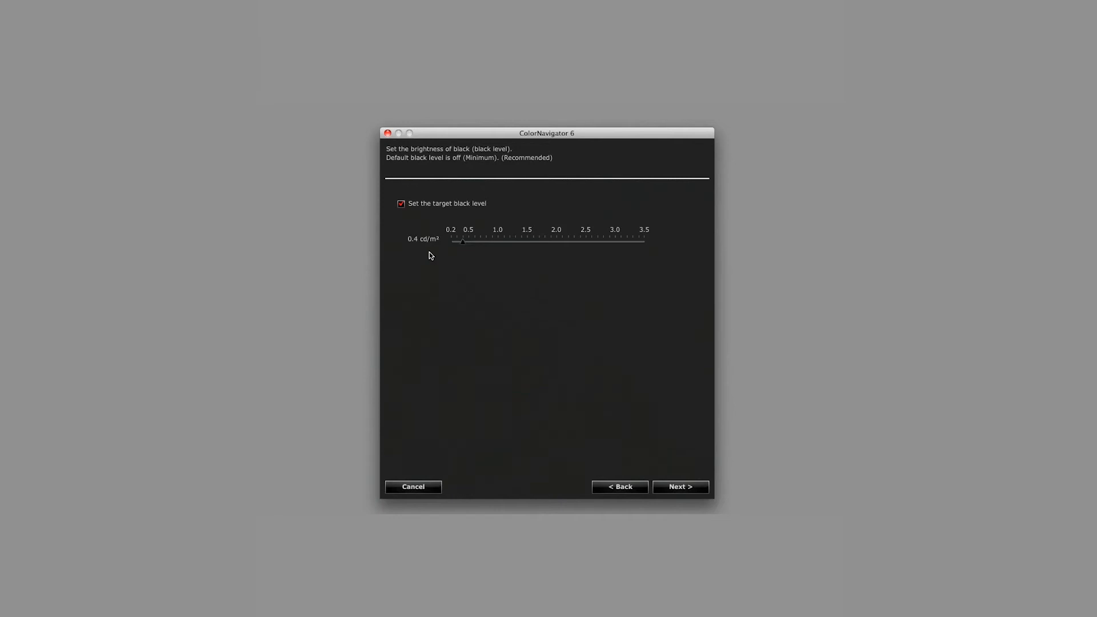
# Confirm the 0.4 cd/m² black level and reach the tone curve page at gamma 2.20, Standard priority
pyautogui.click(679, 486)
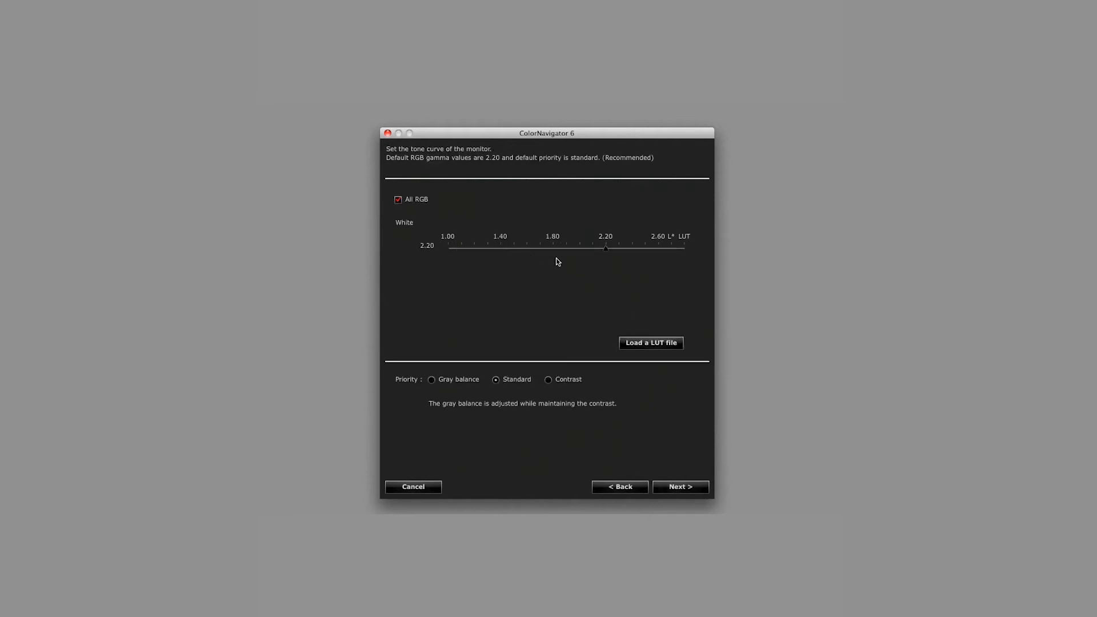
pyautogui.moveTo(426, 264)
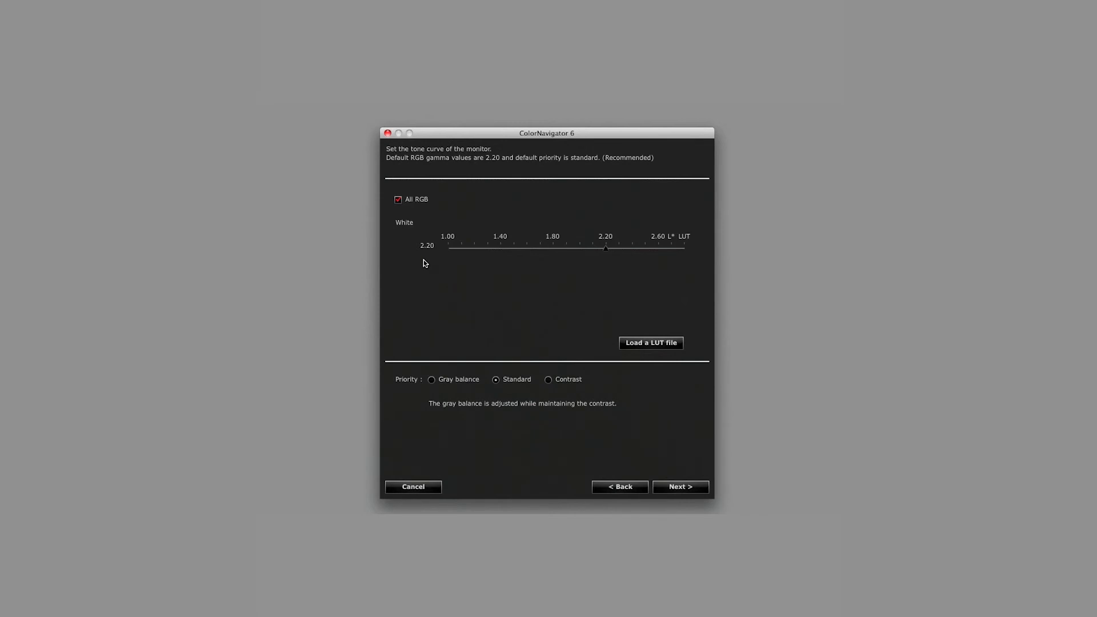
# Try per-channel gamma and other priorities, ending with R, G, B at 2.20 and Standard priority
pyautogui.click(398, 198)
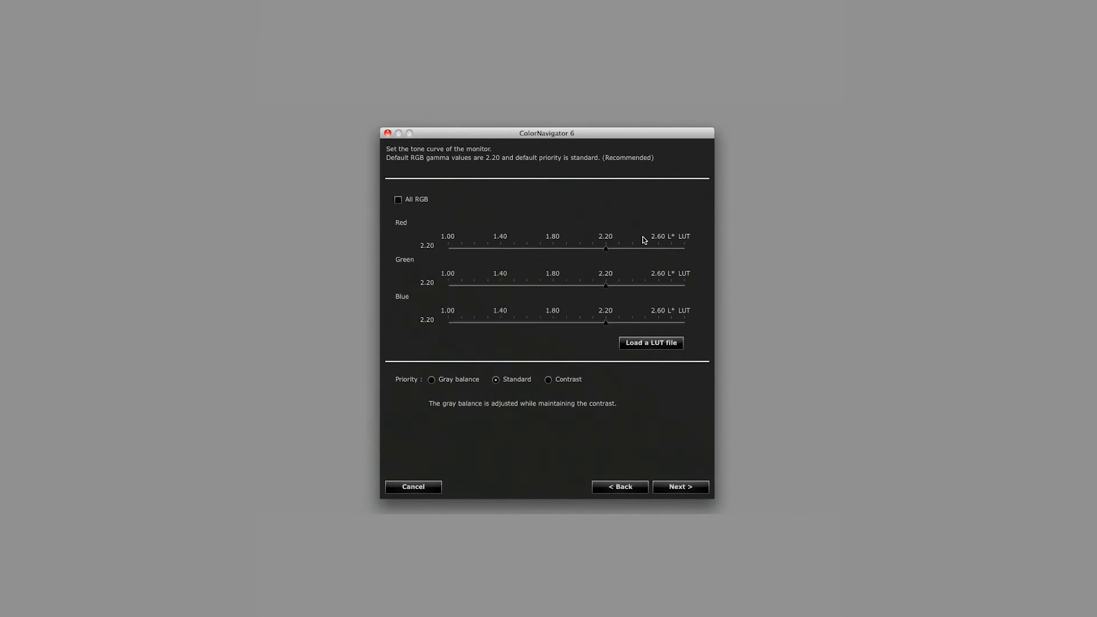
pyautogui.moveTo(585, 310)
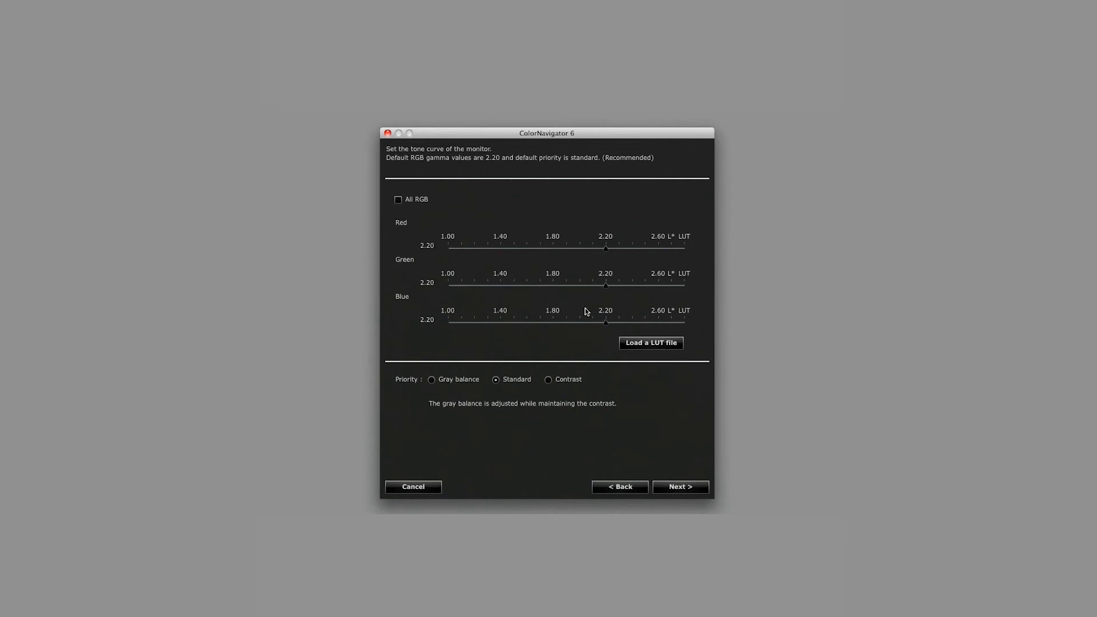
pyautogui.moveTo(589, 336)
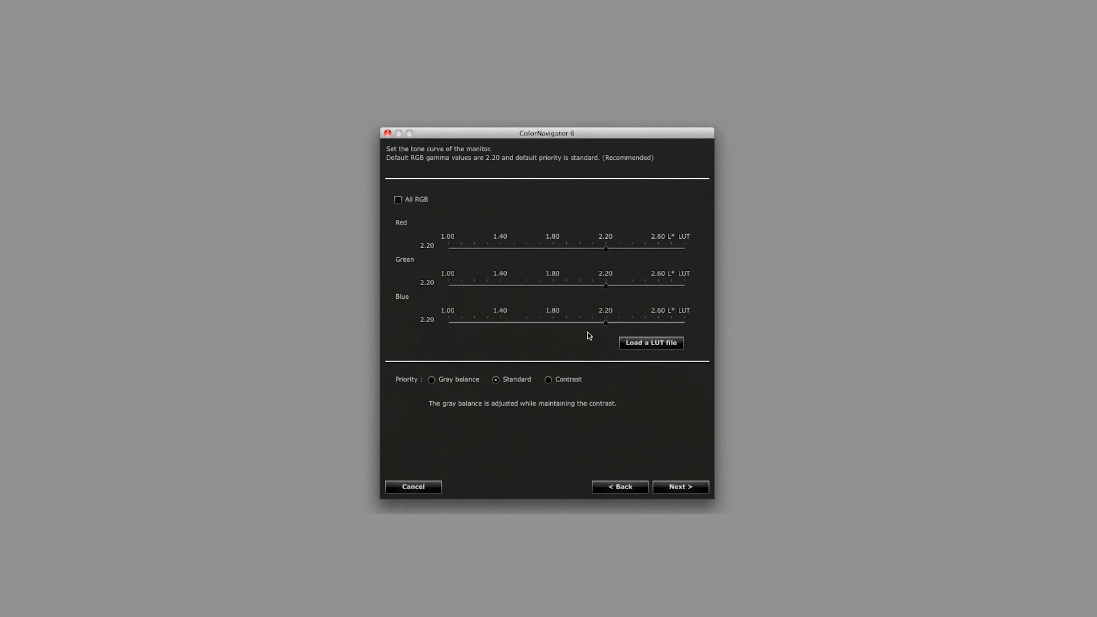
pyautogui.moveTo(441, 379)
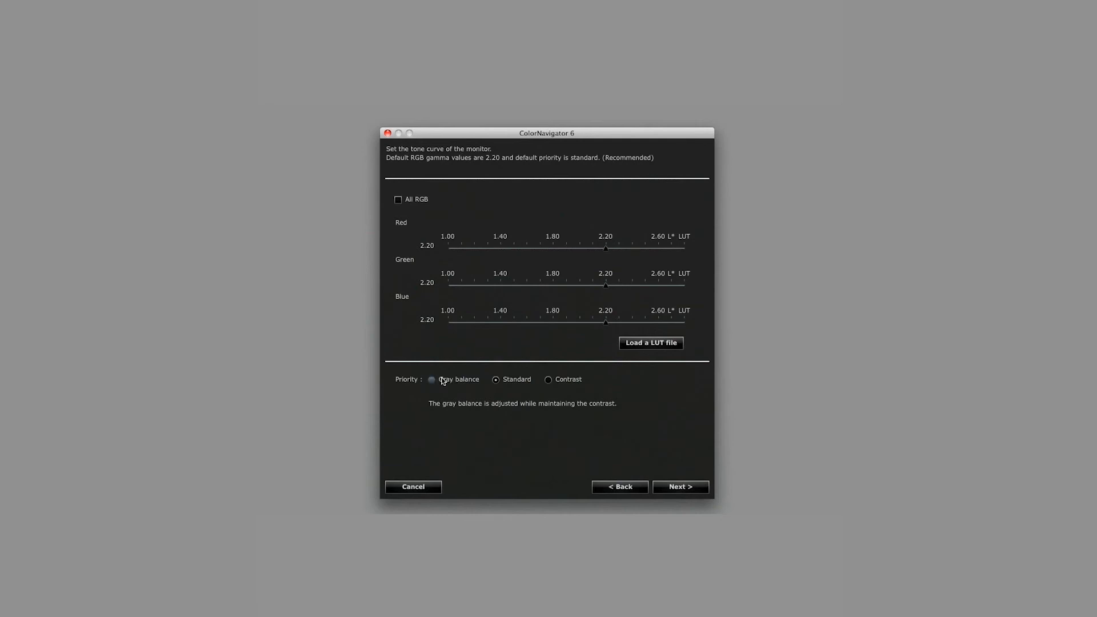
pyautogui.click(432, 380)
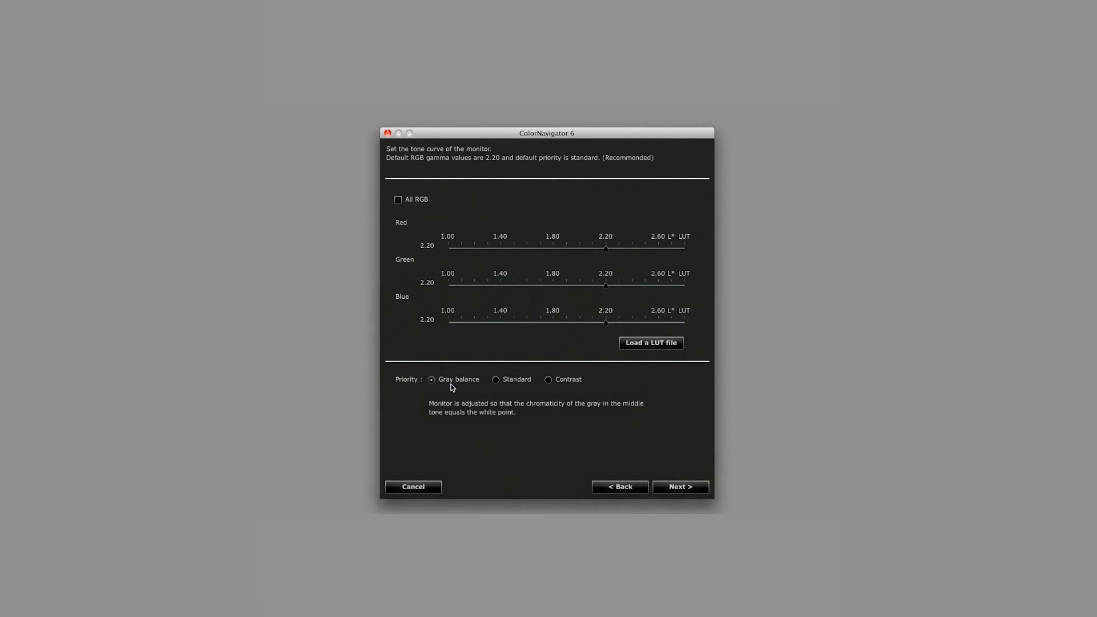
pyautogui.moveTo(460, 395)
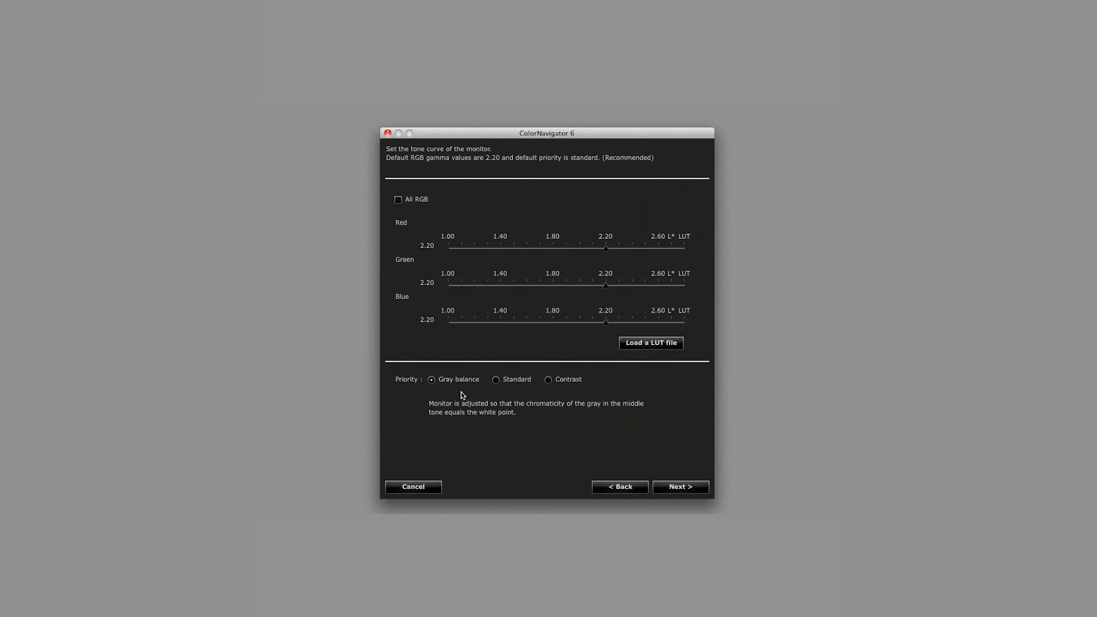
pyautogui.click(549, 379)
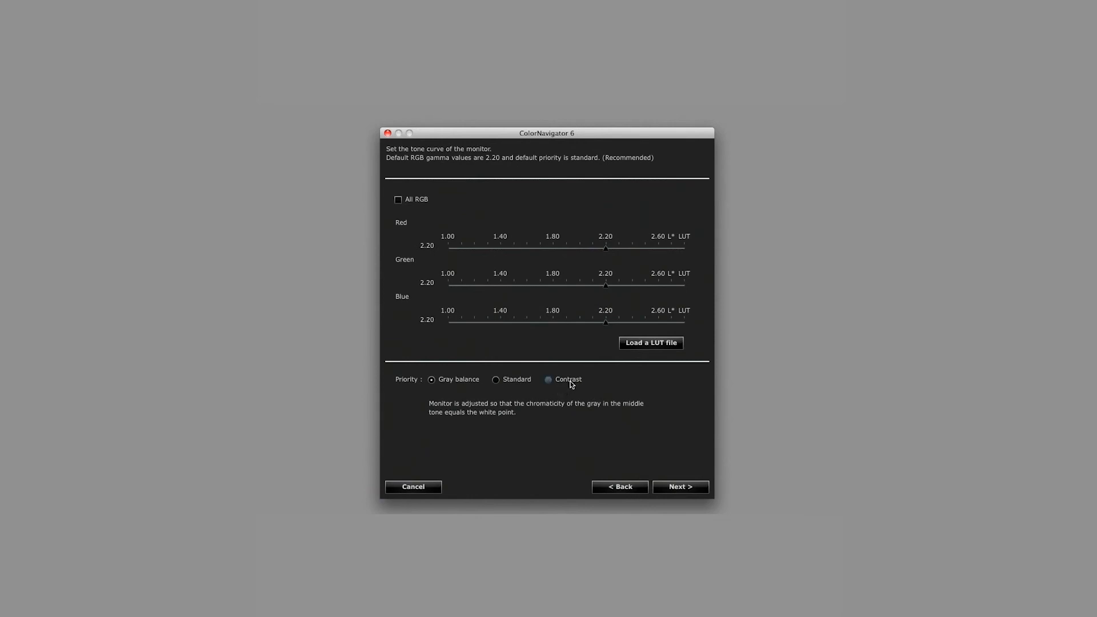
pyautogui.moveTo(567, 389)
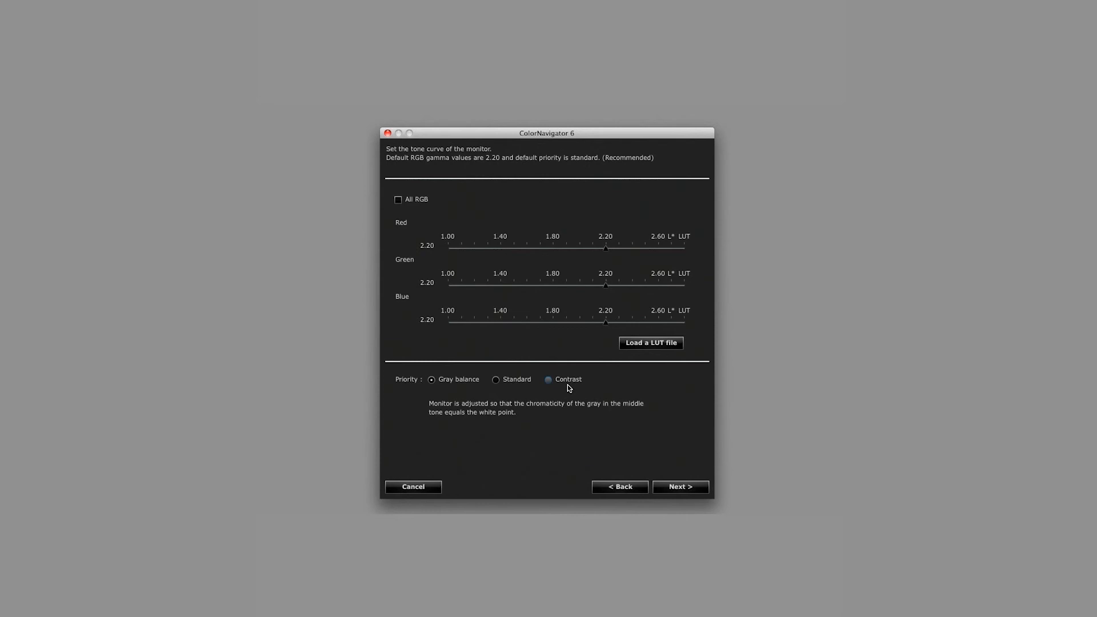
pyautogui.click(548, 380)
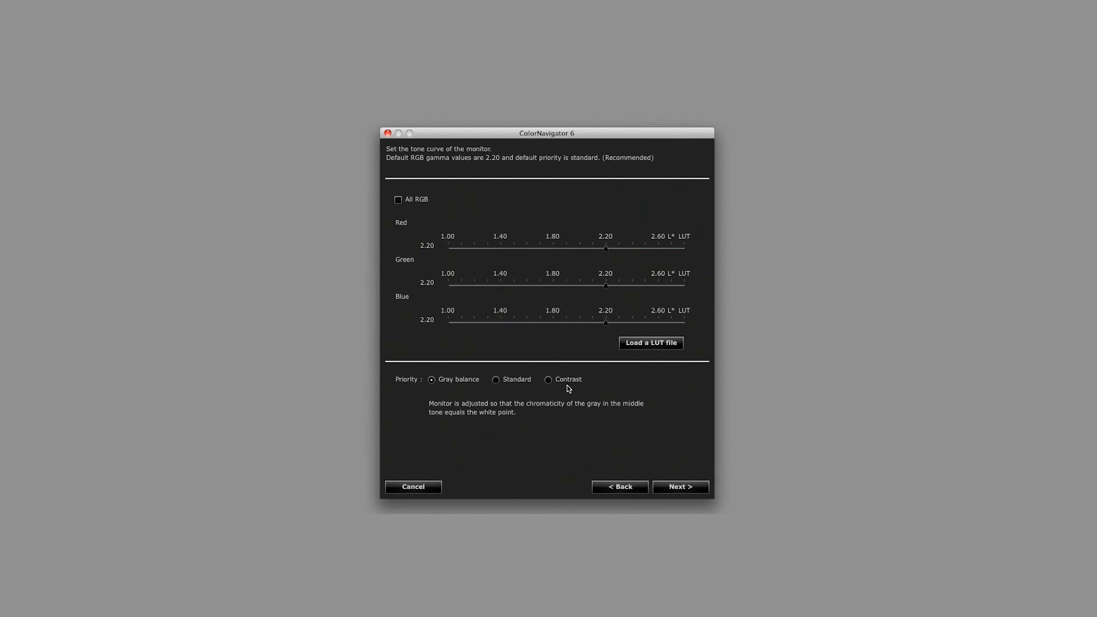
pyautogui.moveTo(553, 388)
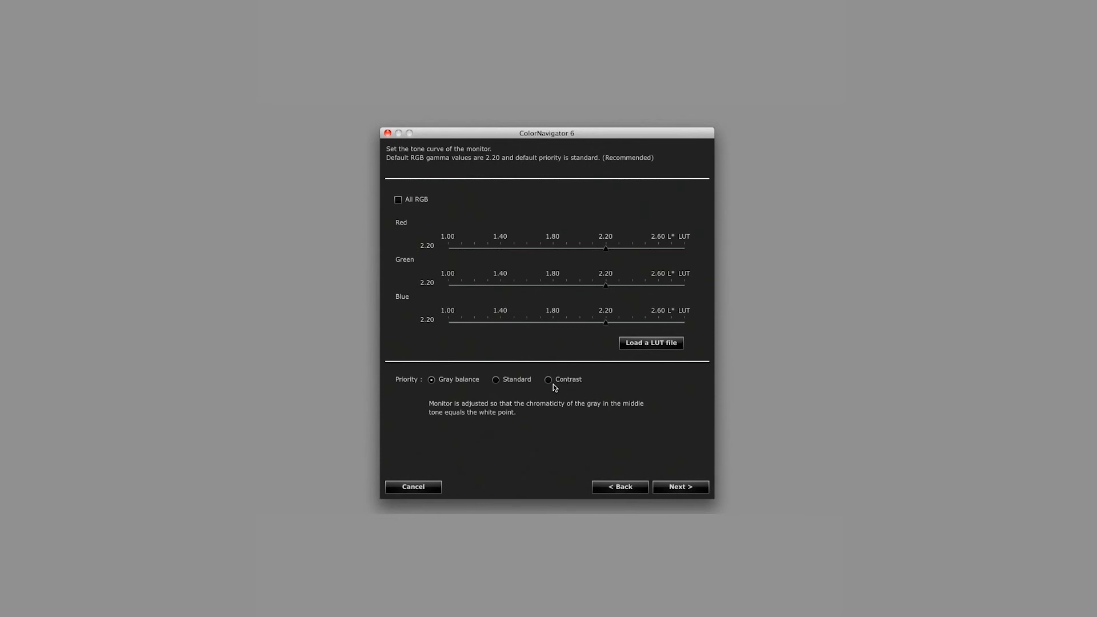
pyautogui.moveTo(556, 391)
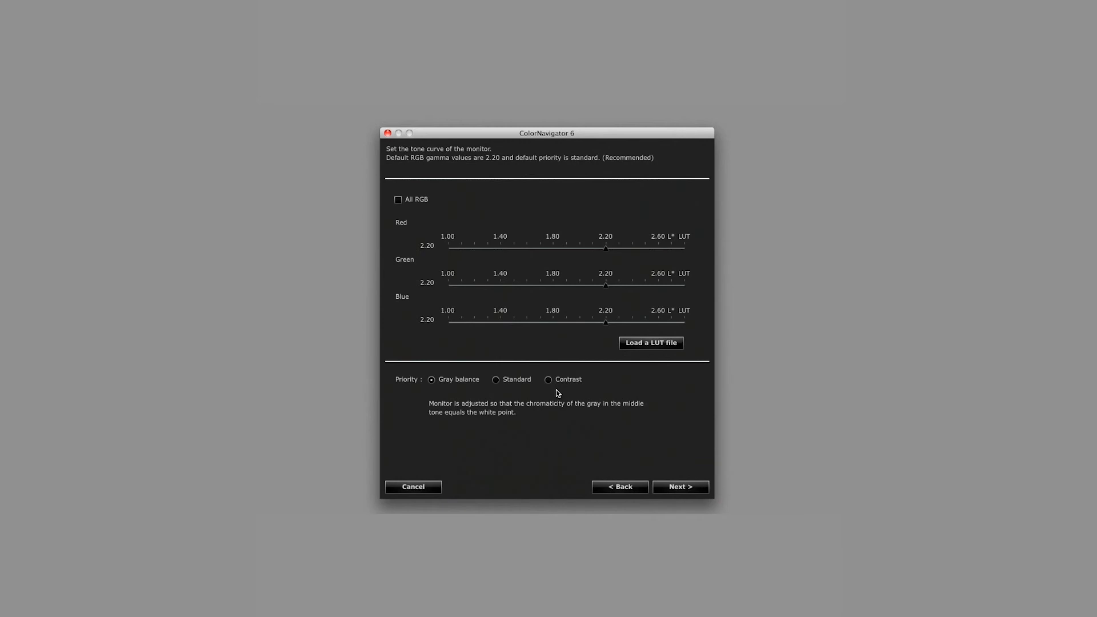
pyautogui.moveTo(509, 395)
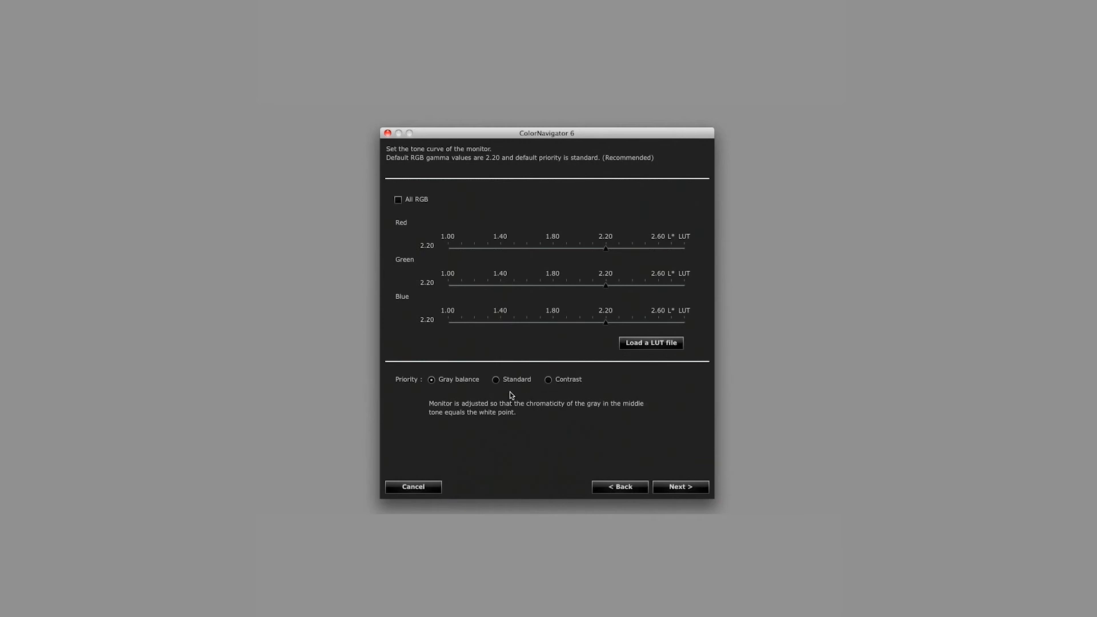
pyautogui.click(496, 380)
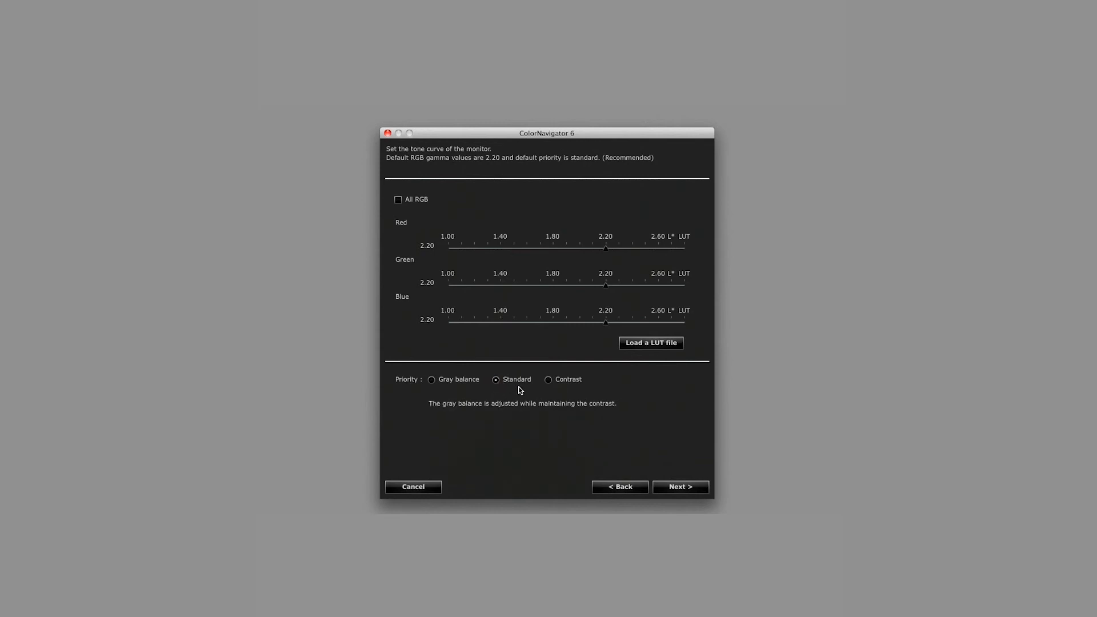
pyautogui.moveTo(554, 447)
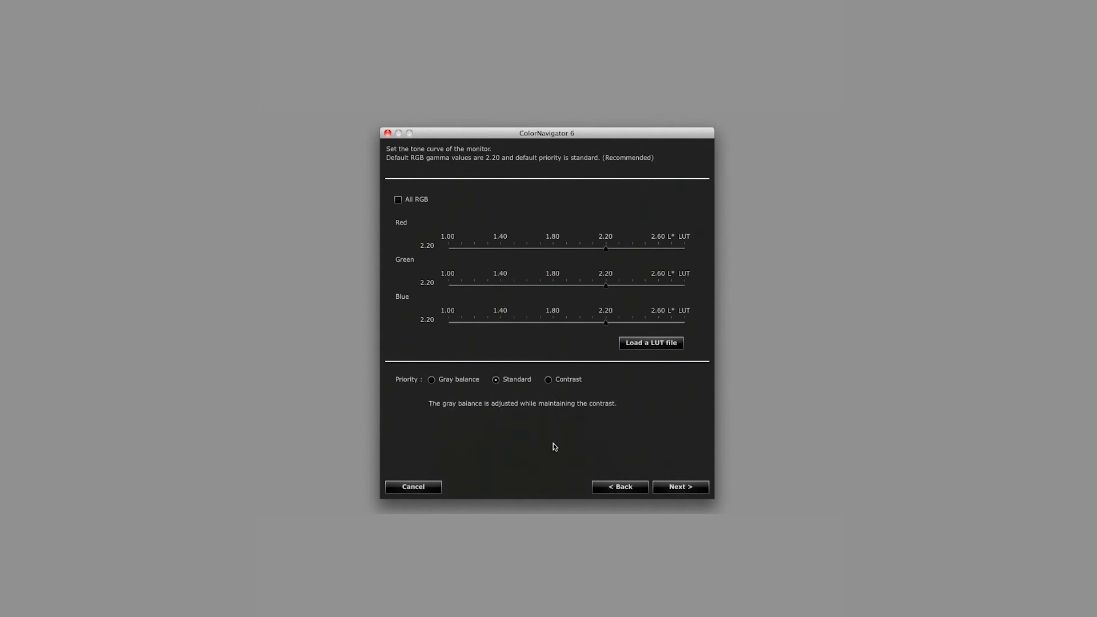
pyautogui.moveTo(557, 443)
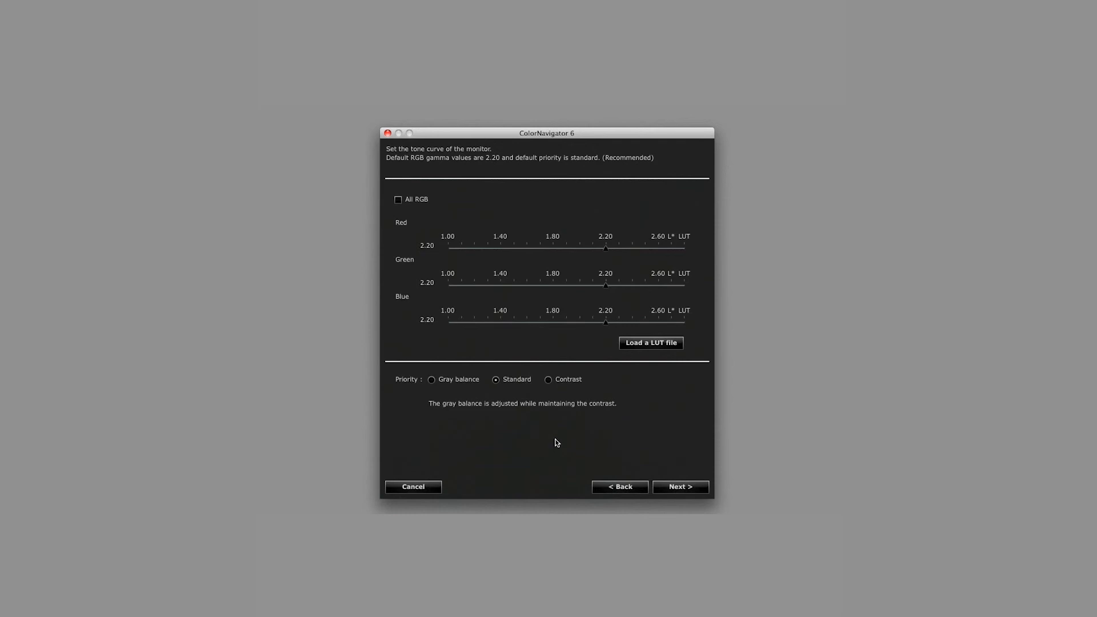
pyautogui.moveTo(593, 455)
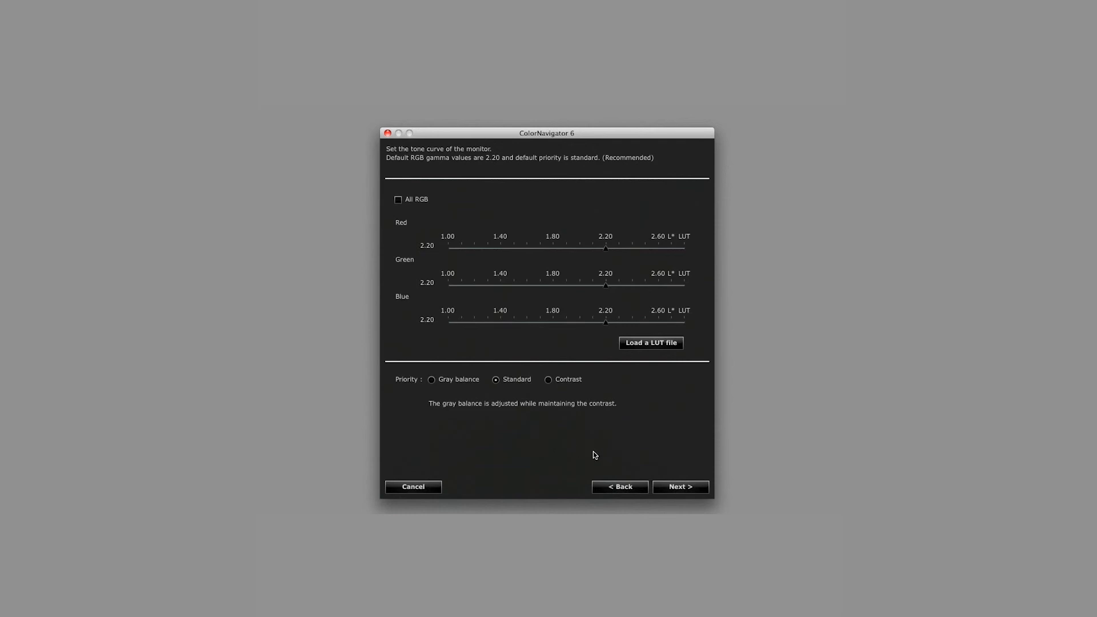
# Finish the target as '80cd 0.4cd 6500K 2.20' with Start adjustment, choosing DISCUS as measurement device
pyautogui.click(678, 487)
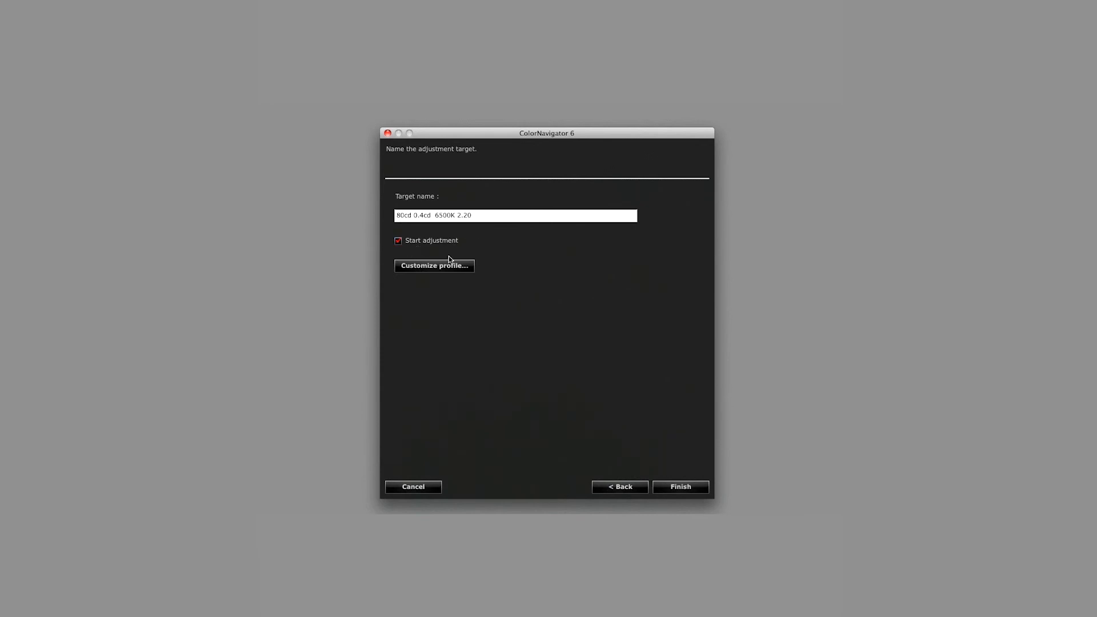
pyautogui.click(678, 486)
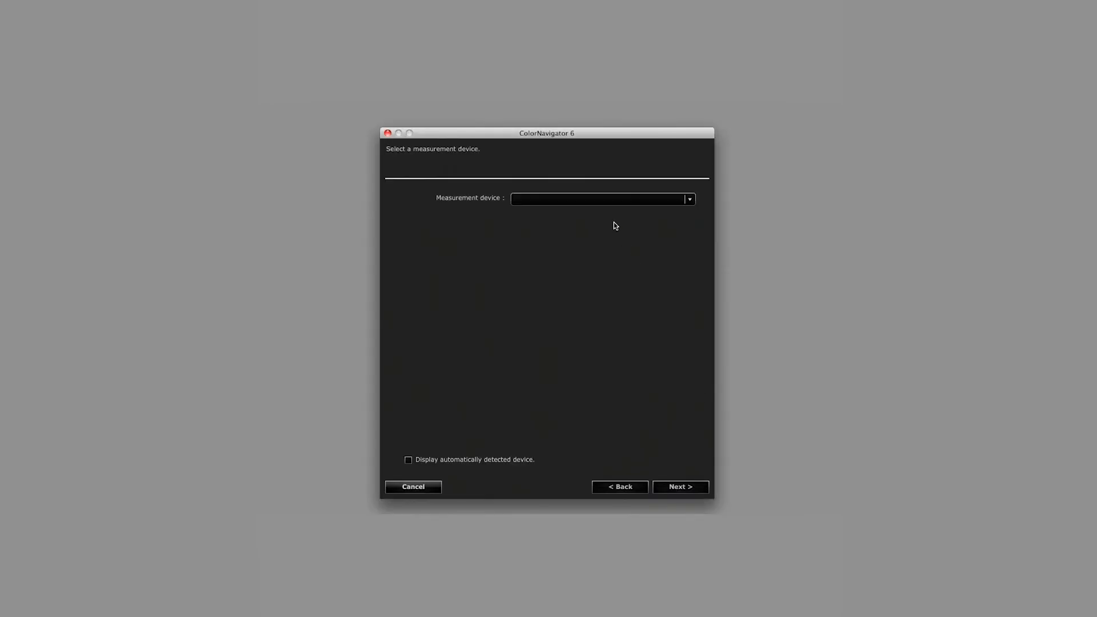
pyautogui.click(688, 199)
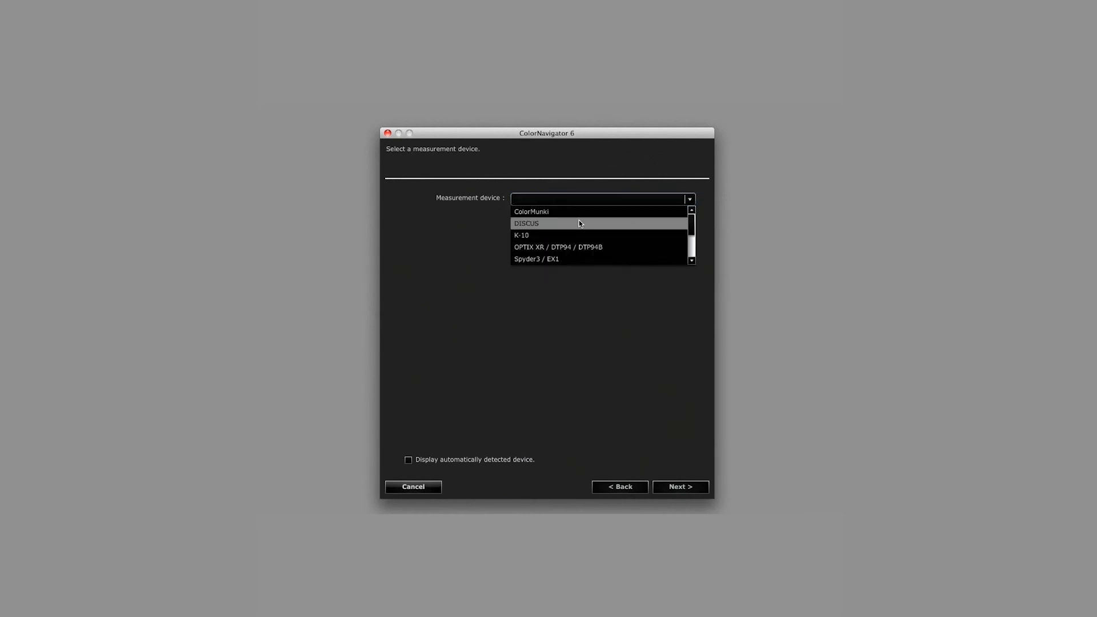
pyautogui.click(525, 223)
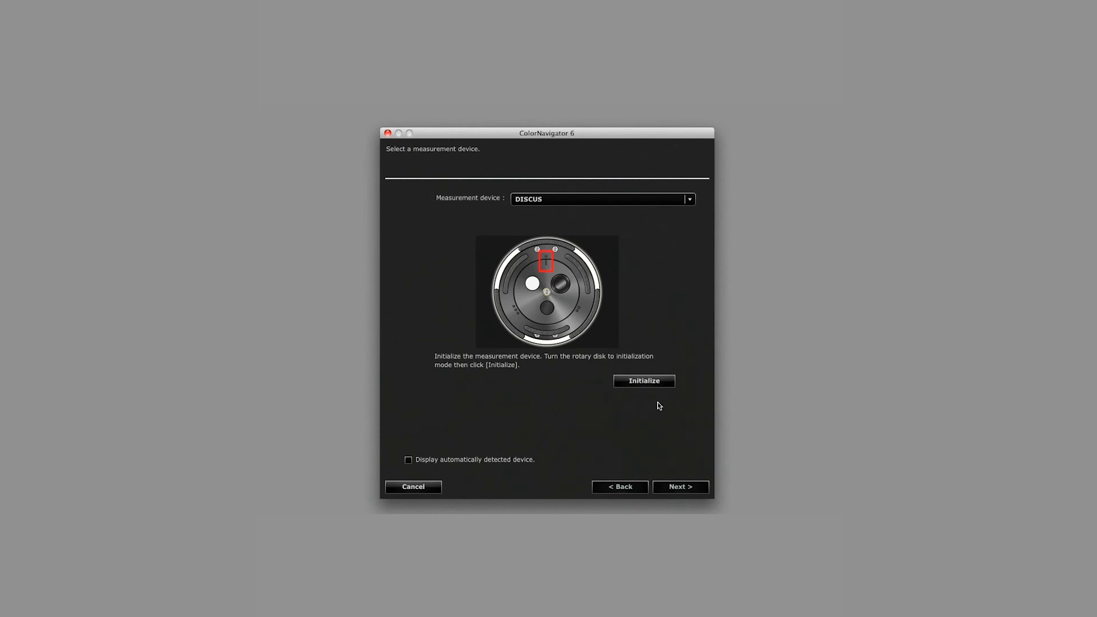
pyautogui.moveTo(556, 397)
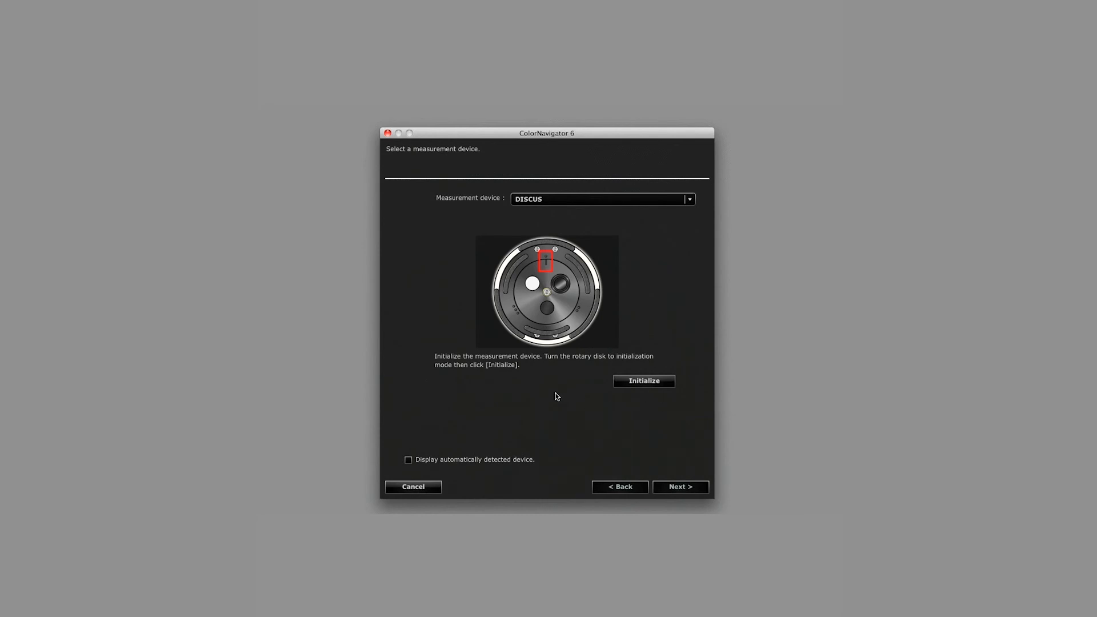
pyautogui.moveTo(636, 400)
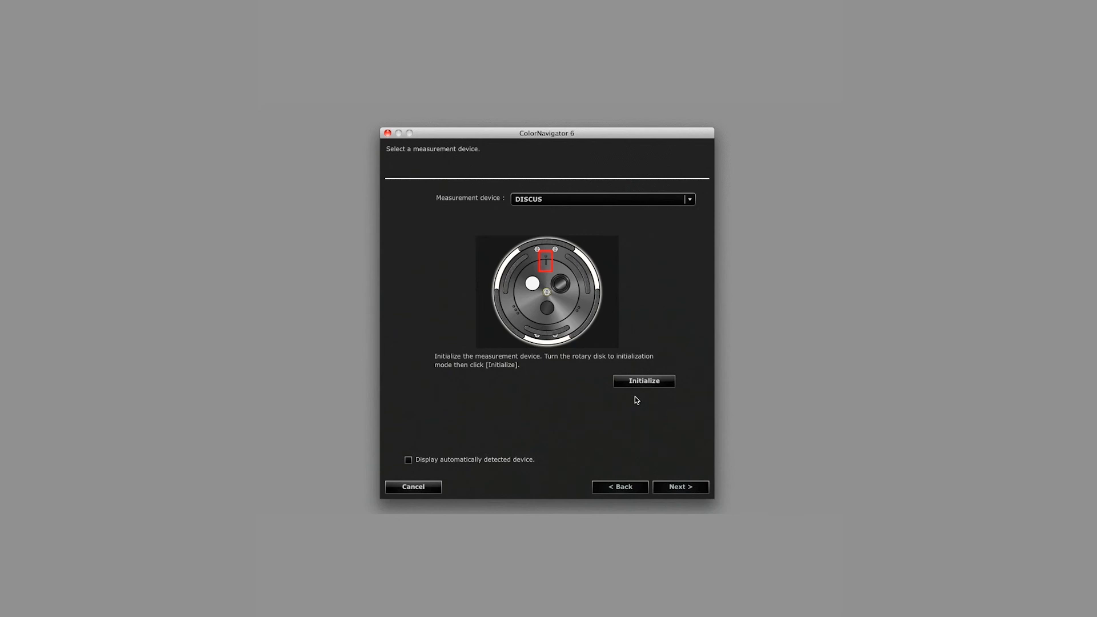
pyautogui.moveTo(619, 407)
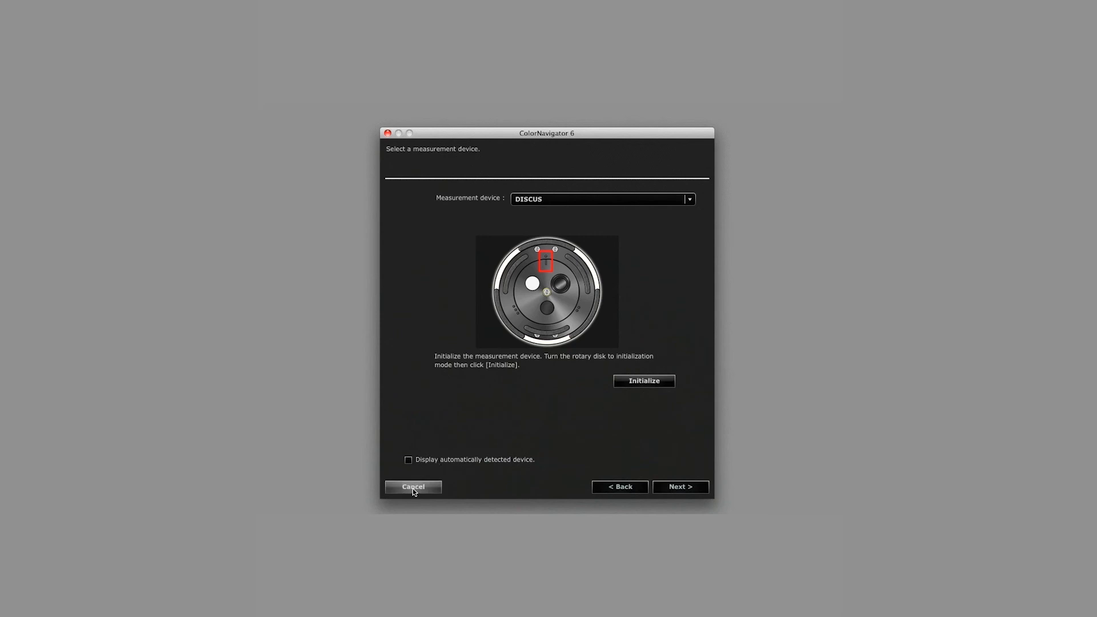
# Cancel the measurement and select the '80cd 0.4cd 6500K 2.20' target in the list
pyautogui.click(412, 486)
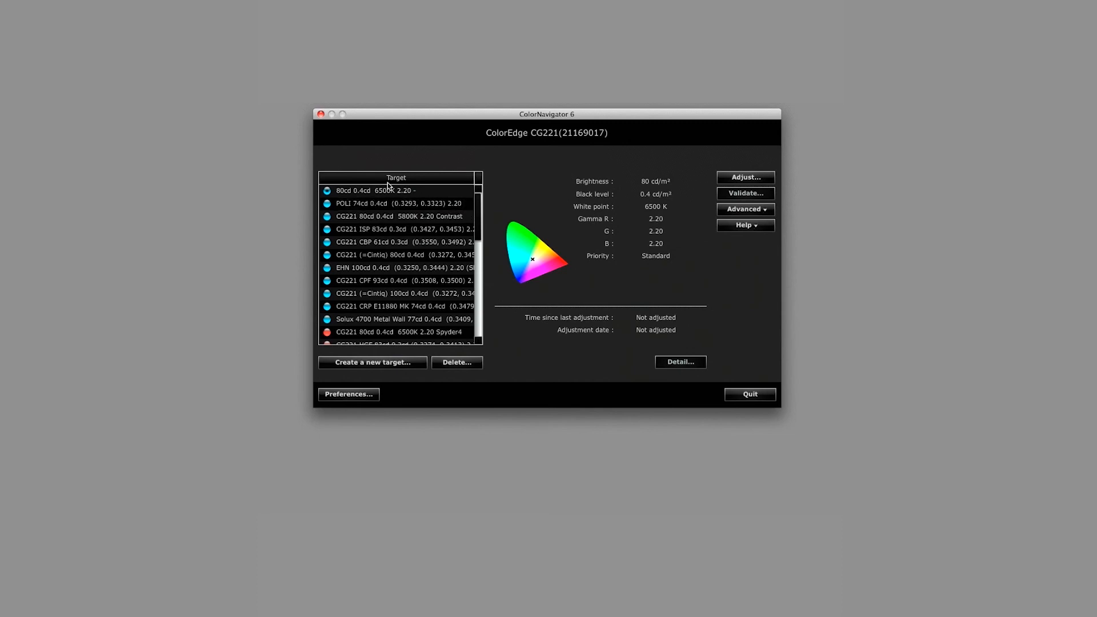
pyautogui.click(375, 189)
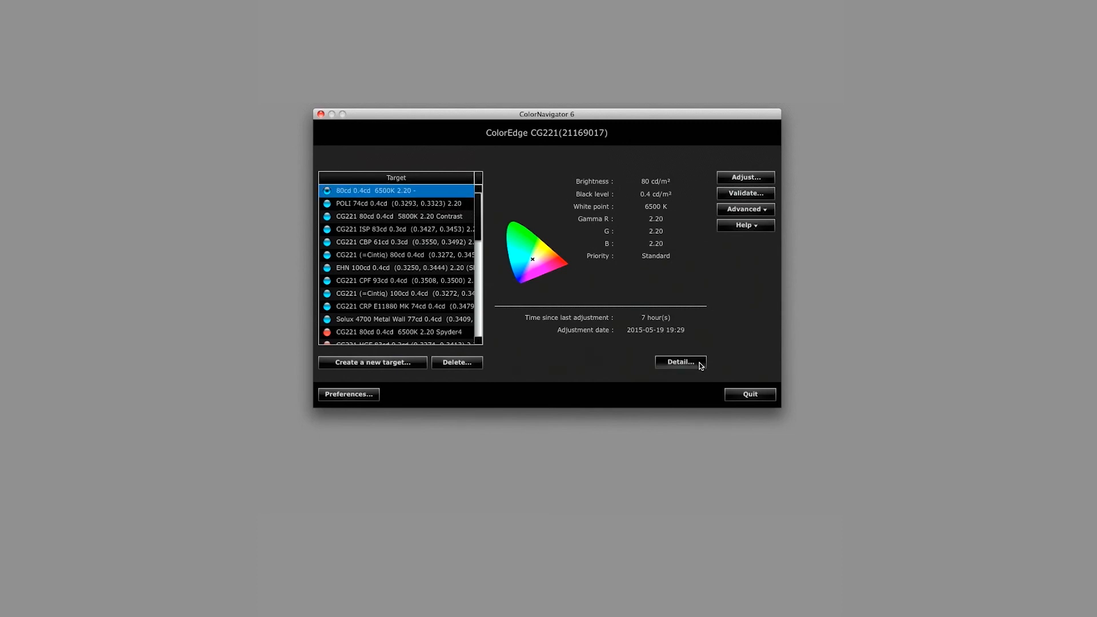
# Show the Target / Result detail report: 79.9 cd/m², 0.38 cd/m², 6517 K via DISCUS
pyautogui.click(677, 362)
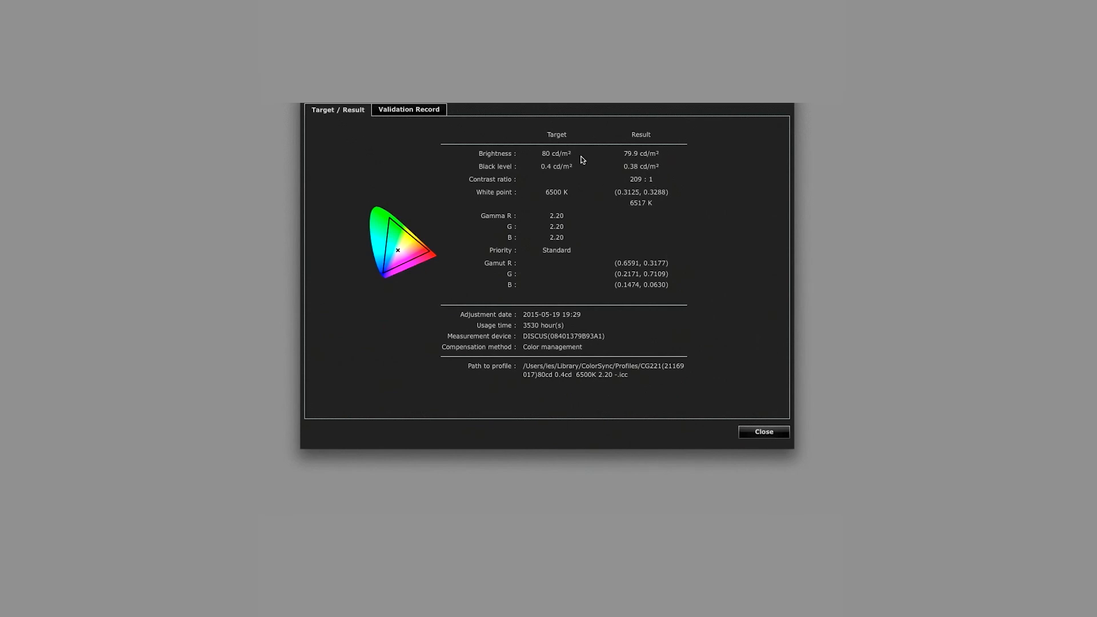
pyautogui.moveTo(625, 160)
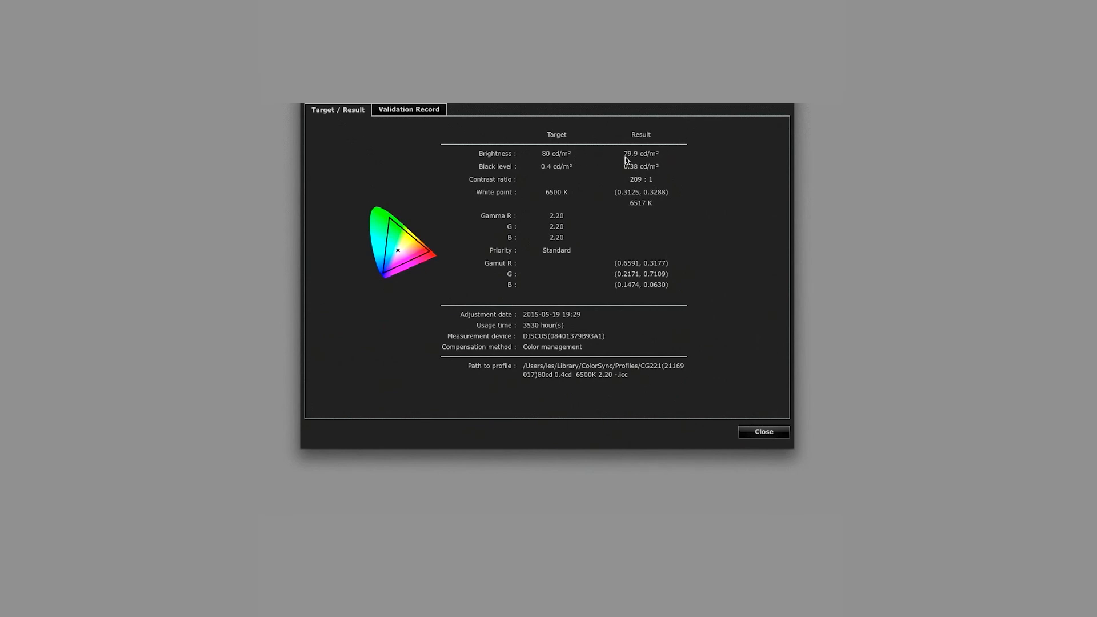
pyautogui.moveTo(593, 171)
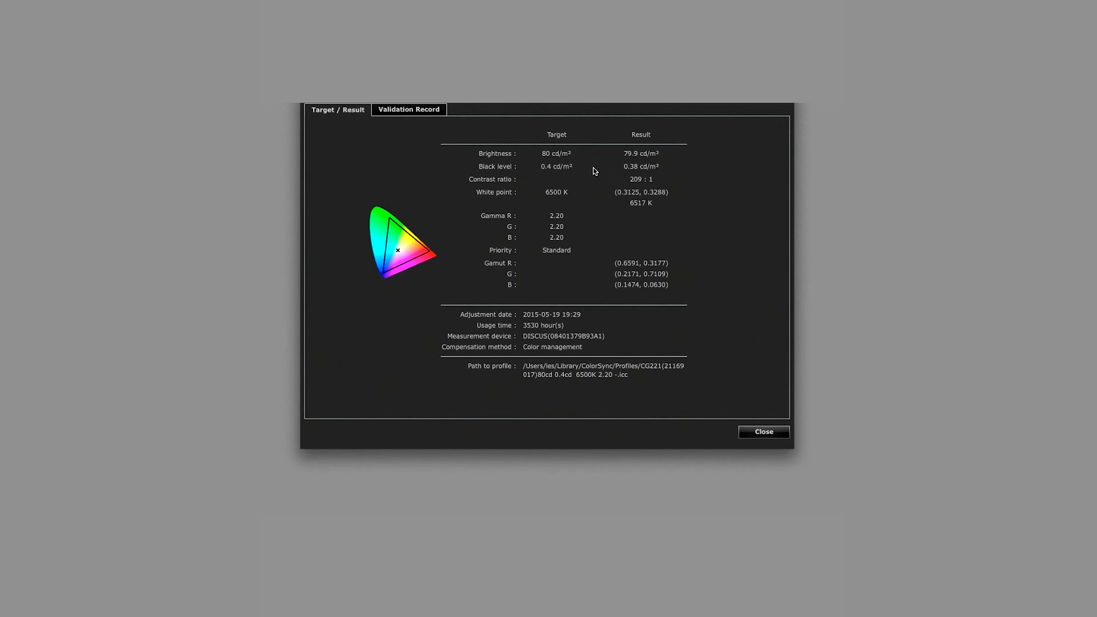
pyautogui.moveTo(622, 173)
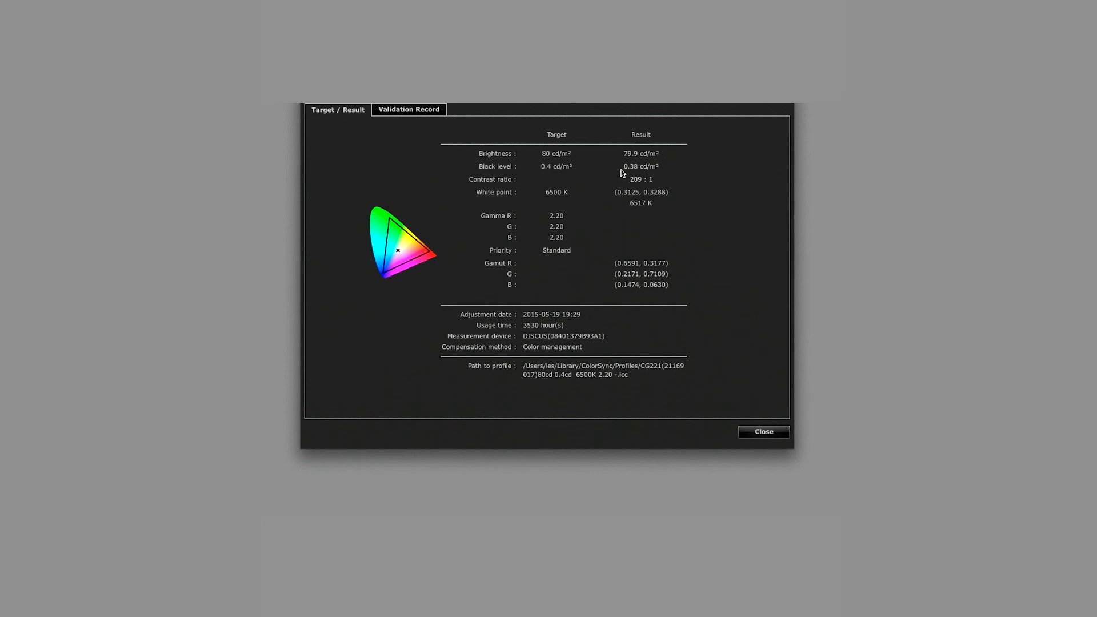
pyautogui.moveTo(663, 186)
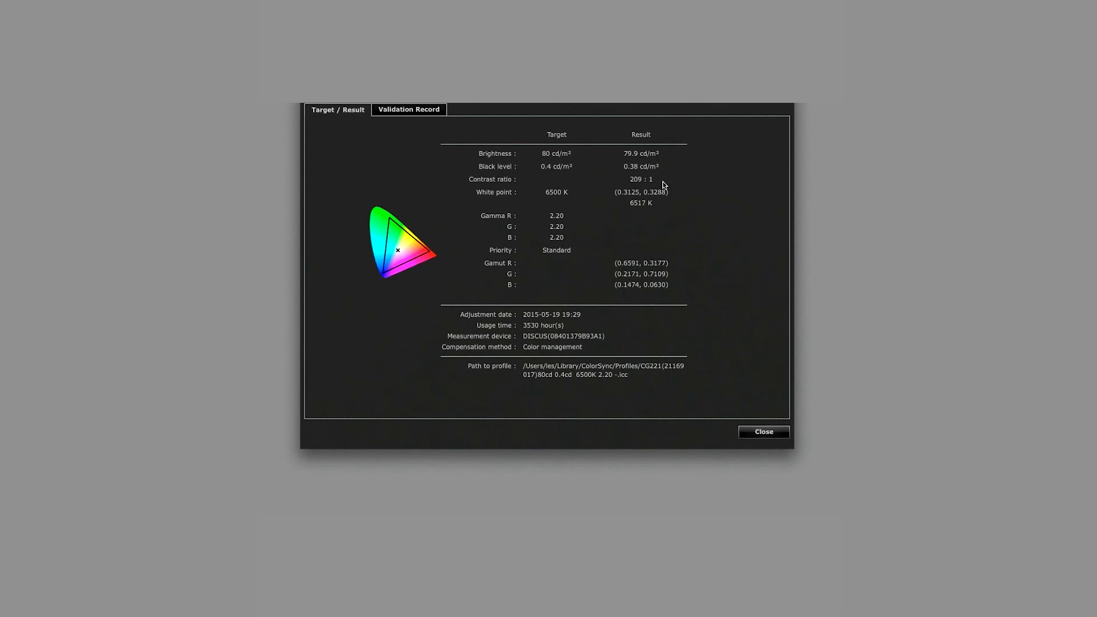
pyautogui.moveTo(572, 195)
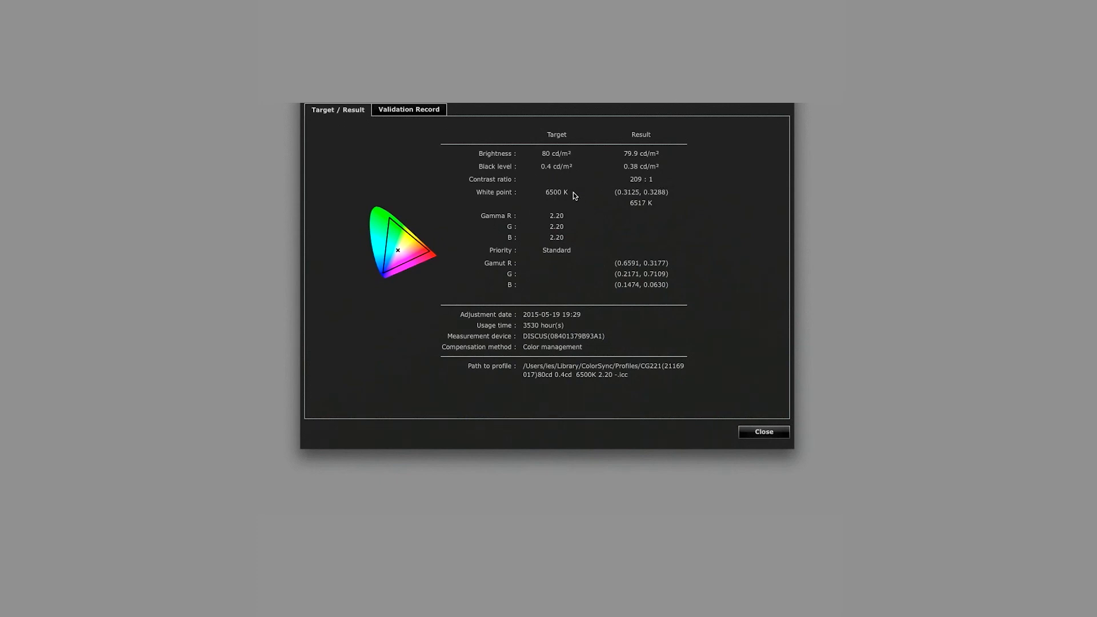
pyautogui.moveTo(640, 210)
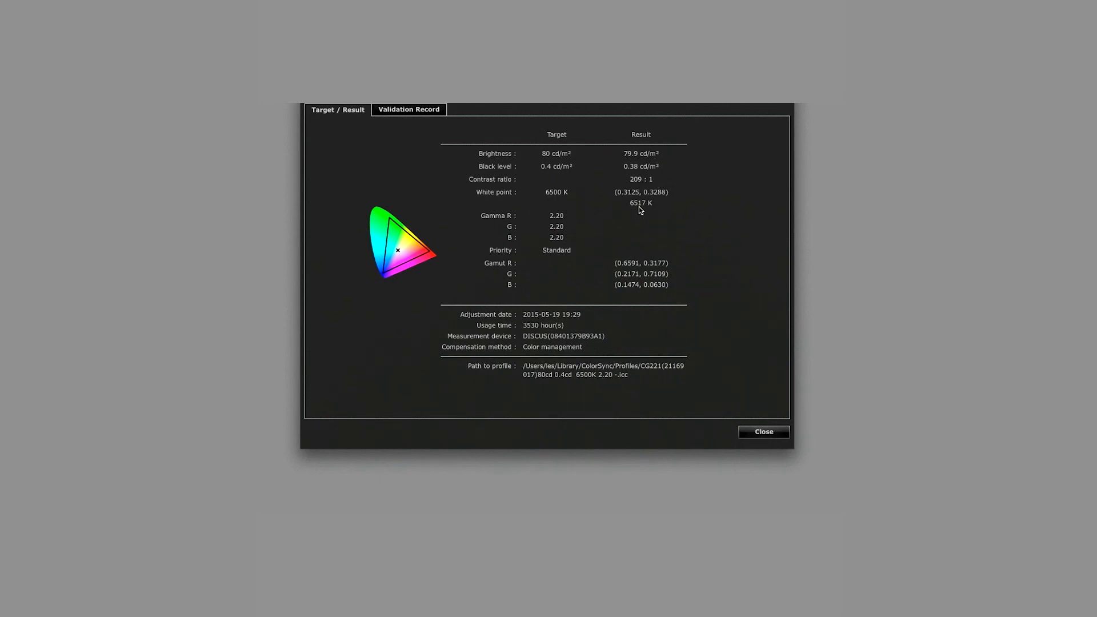
pyautogui.moveTo(640, 214)
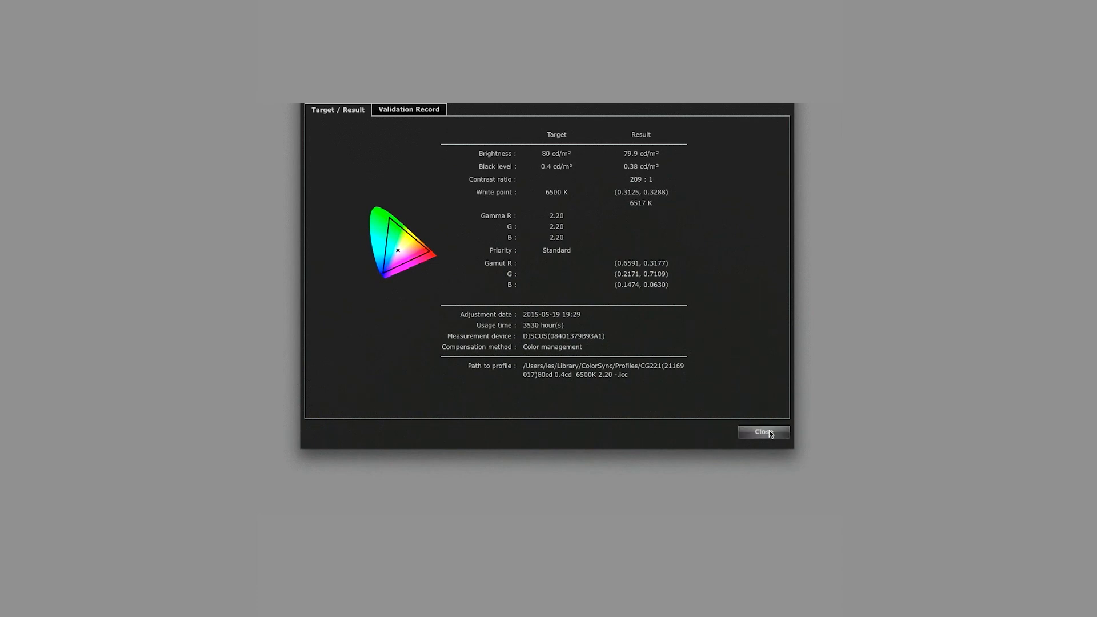
# Close the Detail window, returning to the main window with the target selected
pyautogui.click(763, 432)
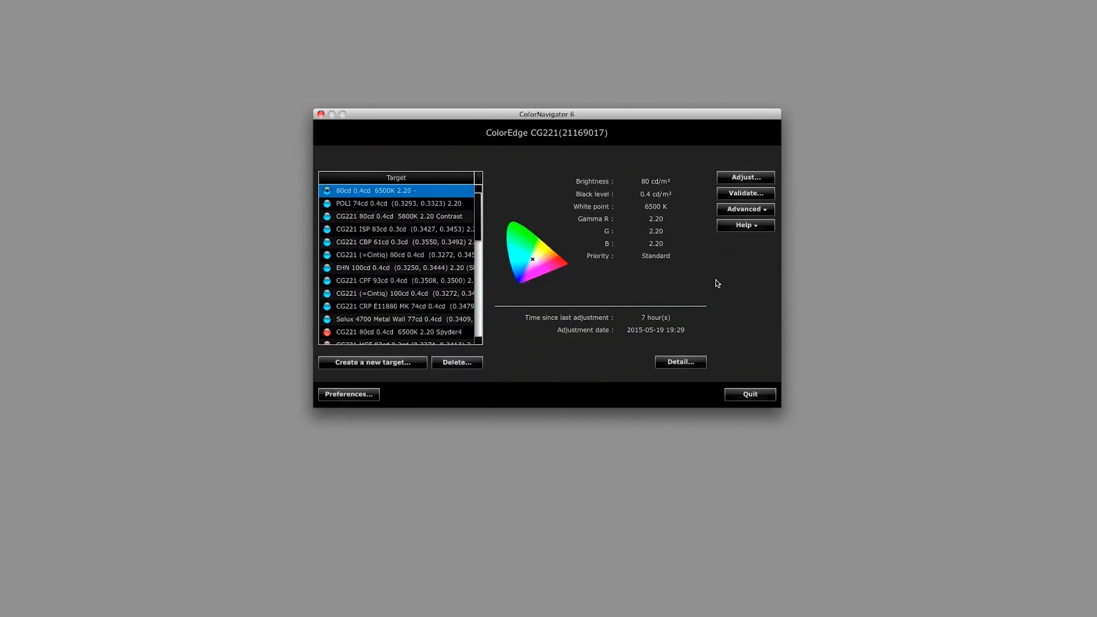
pyautogui.moveTo(708, 281)
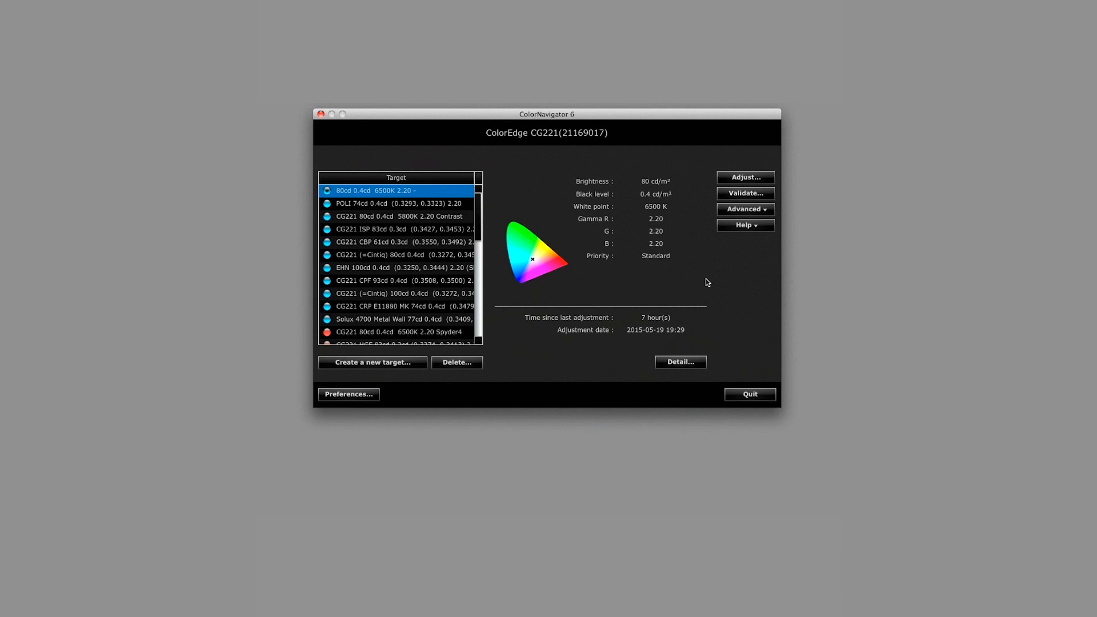
pyautogui.moveTo(679, 211)
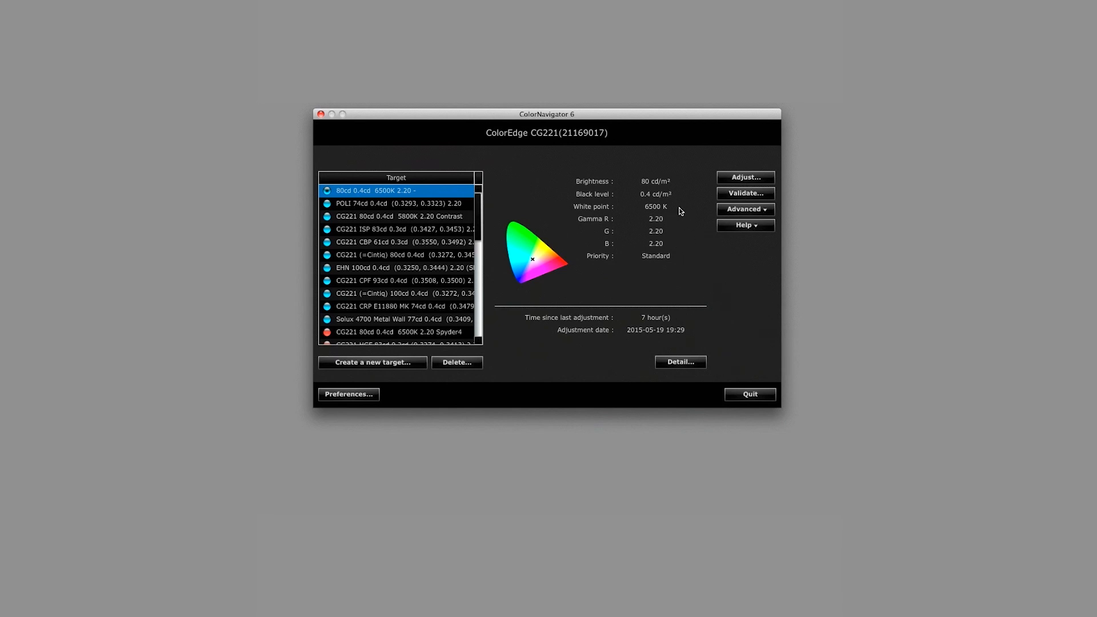
pyautogui.moveTo(678, 216)
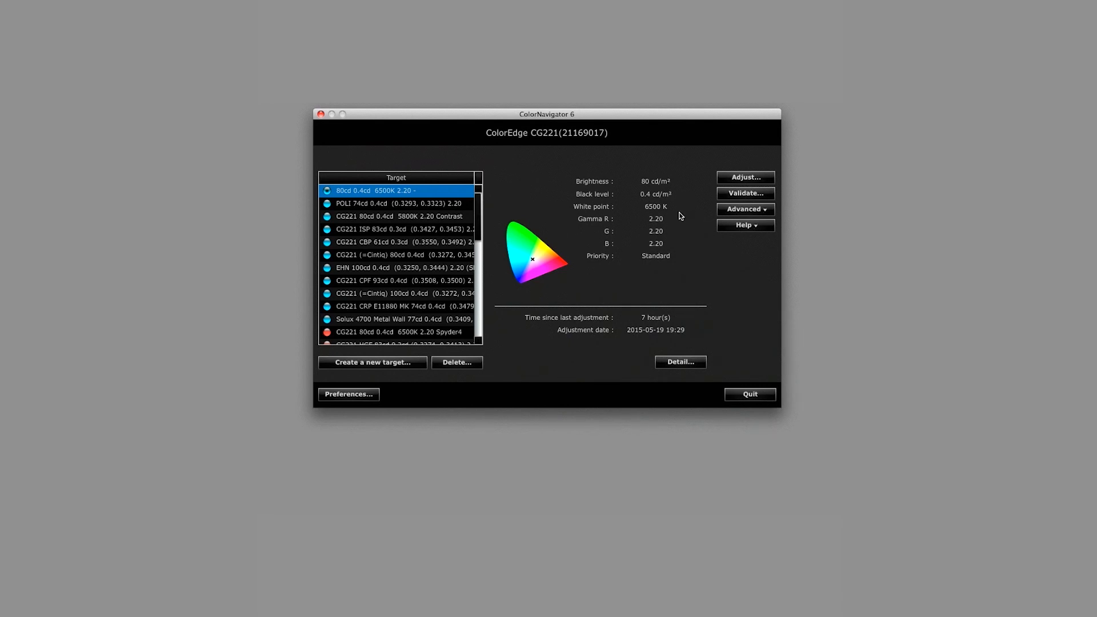
pyautogui.moveTo(683, 183)
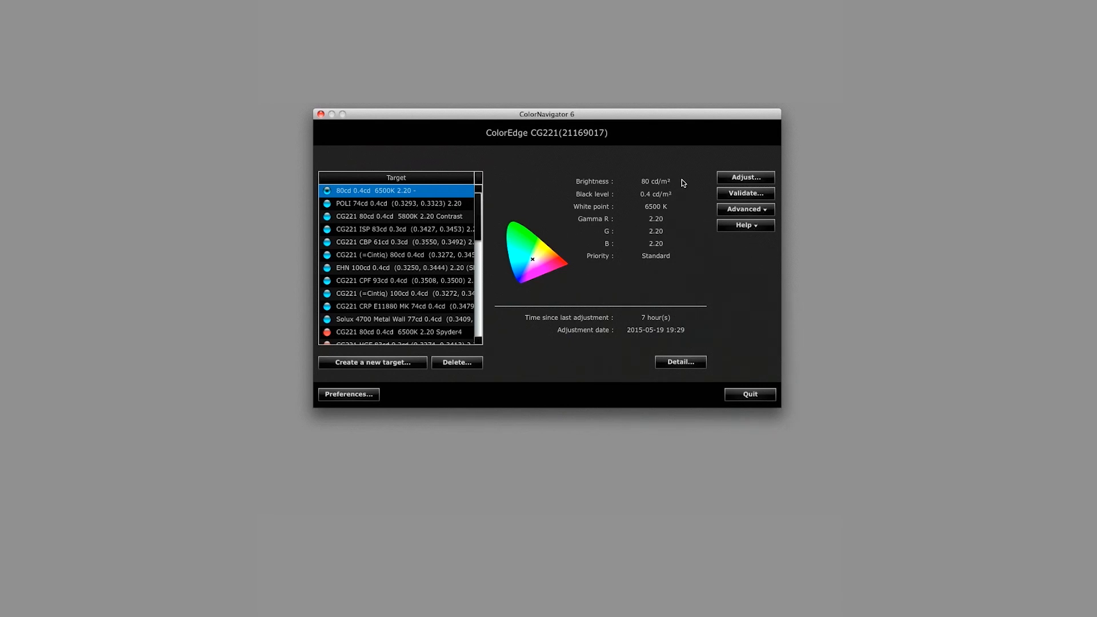